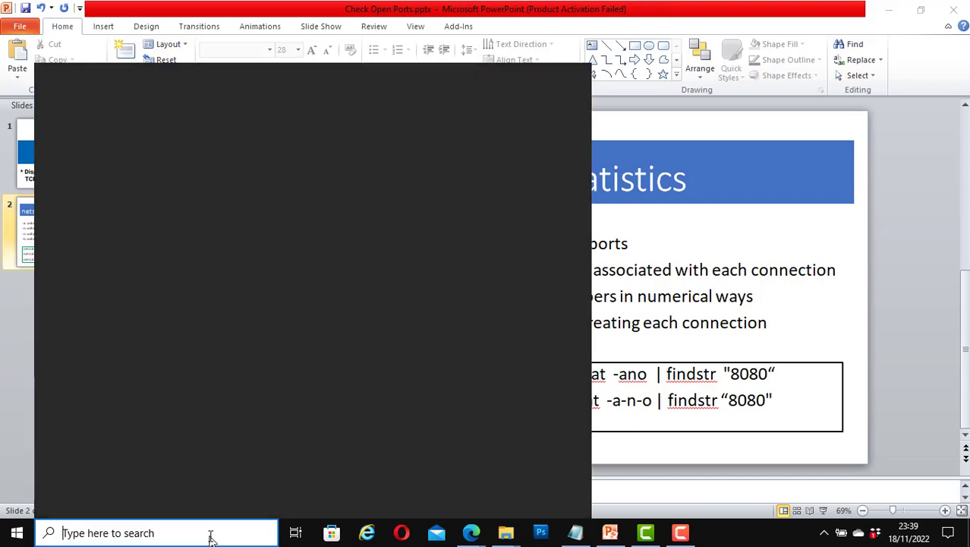
# Step: Search for cmd and launch Command Prompt as administrator
pyautogui.write('cmd')
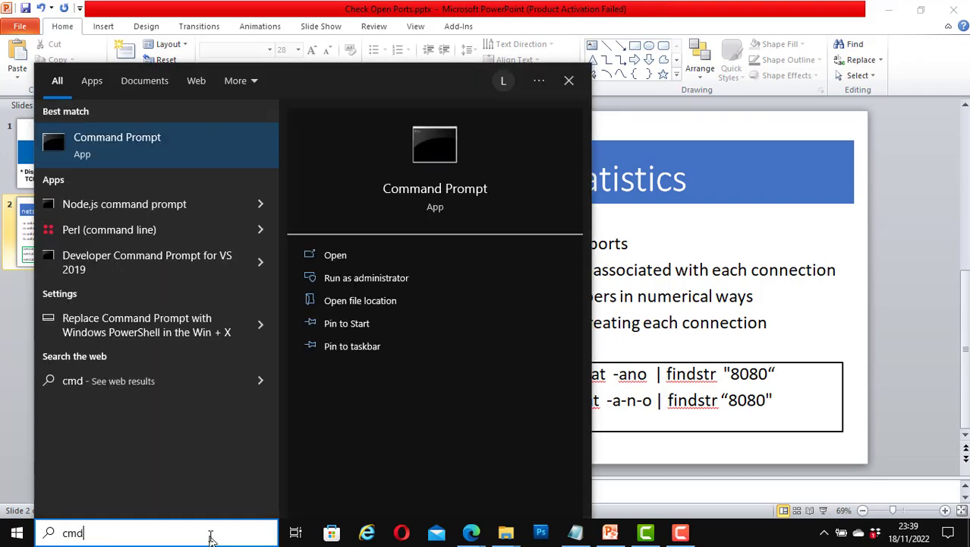
pyautogui.moveTo(366, 277)
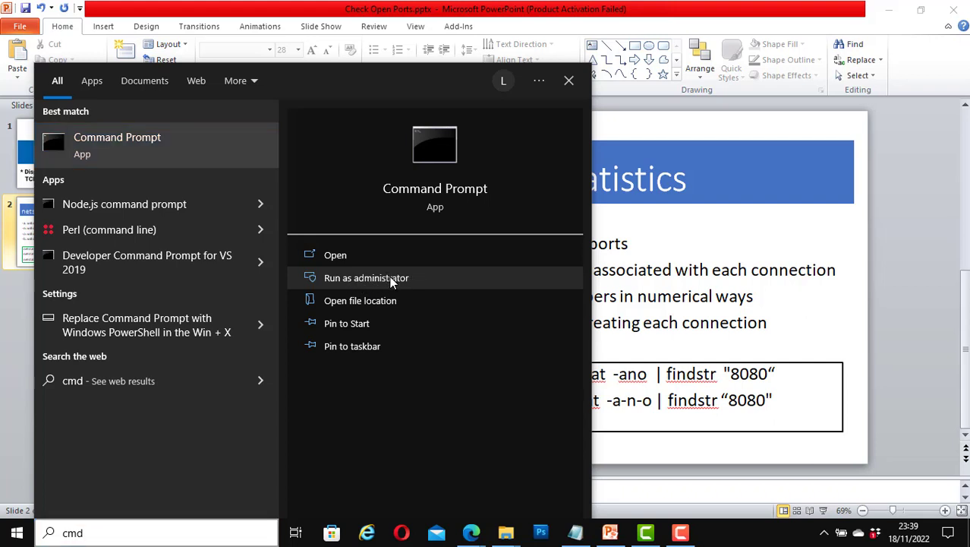
pyautogui.click(366, 277)
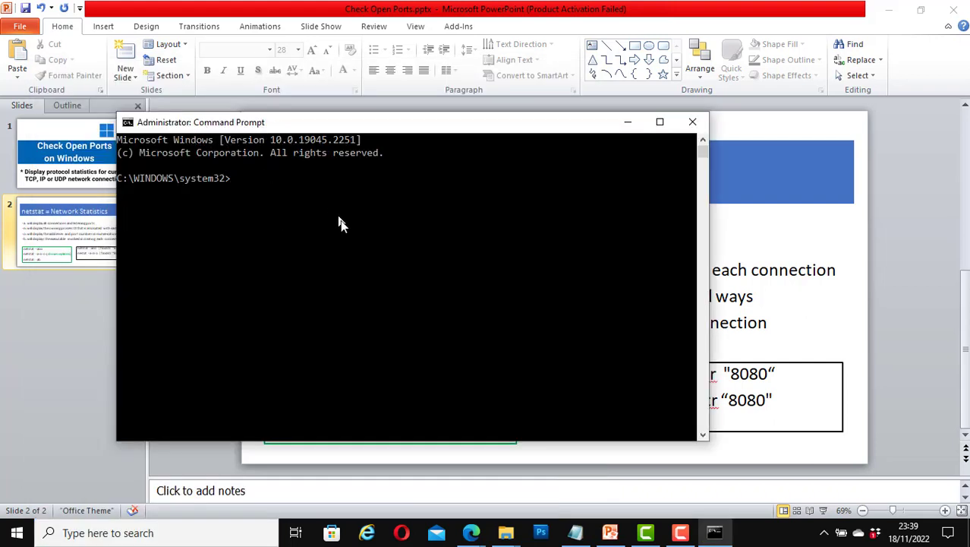
# Step: Run netstat -ano to list connections with their owning process IDs
pyautogui.write('ne')
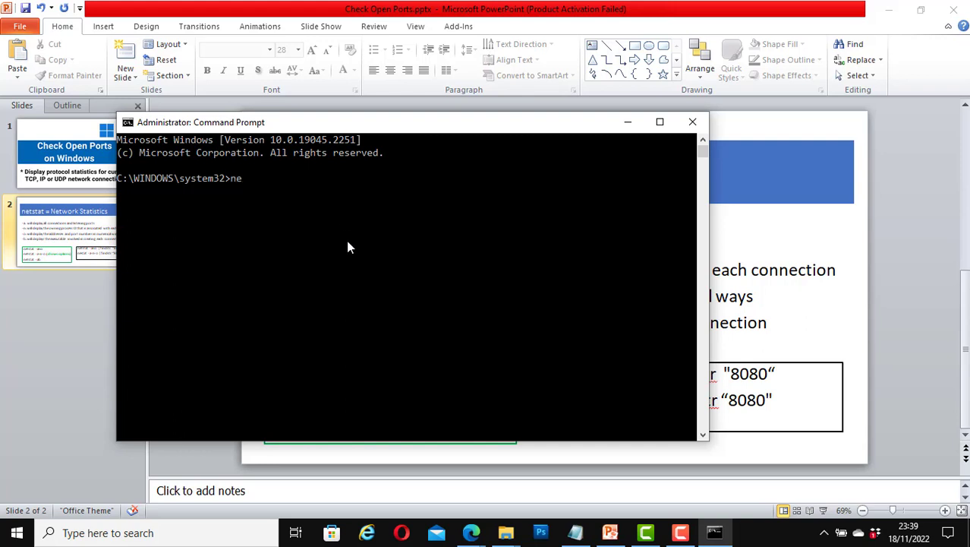
pyautogui.write('tstat')
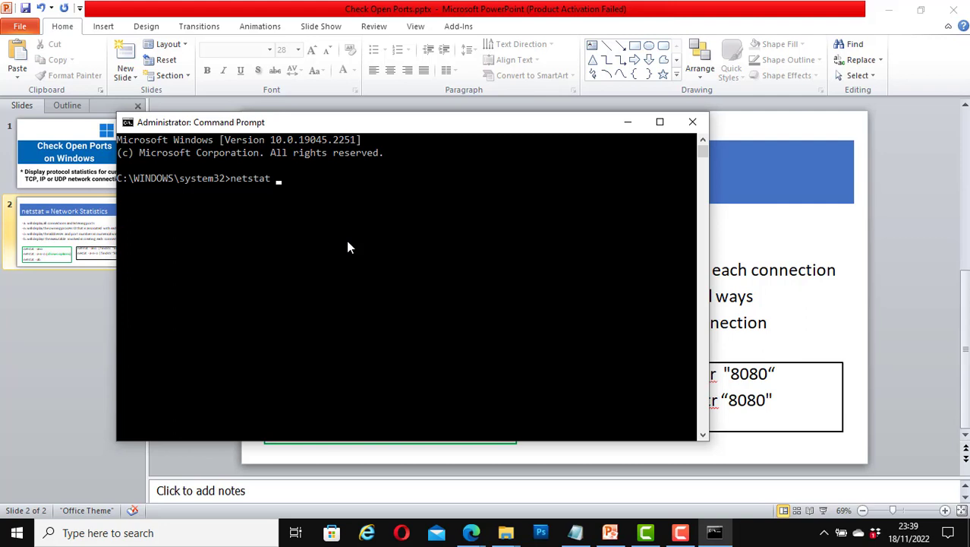
pyautogui.write('-')
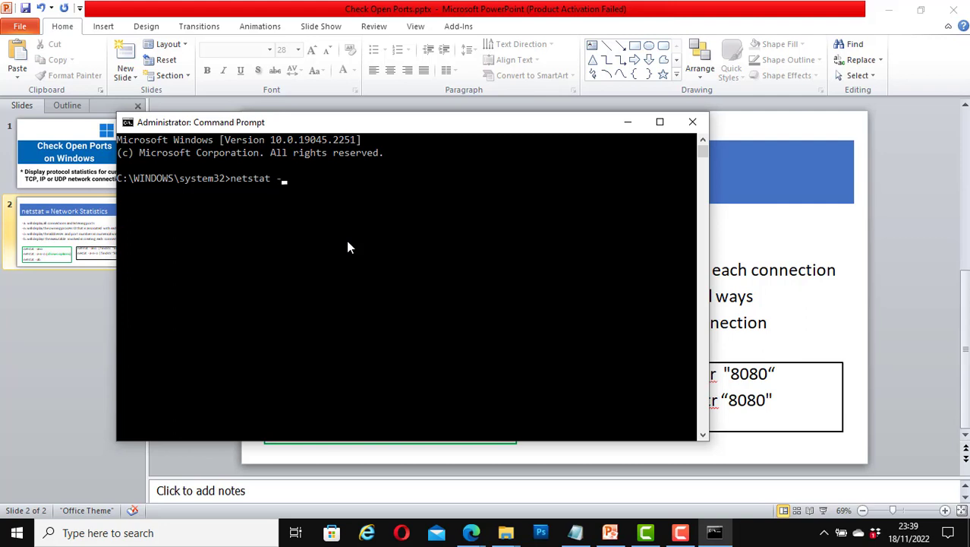
pyautogui.write('ano')
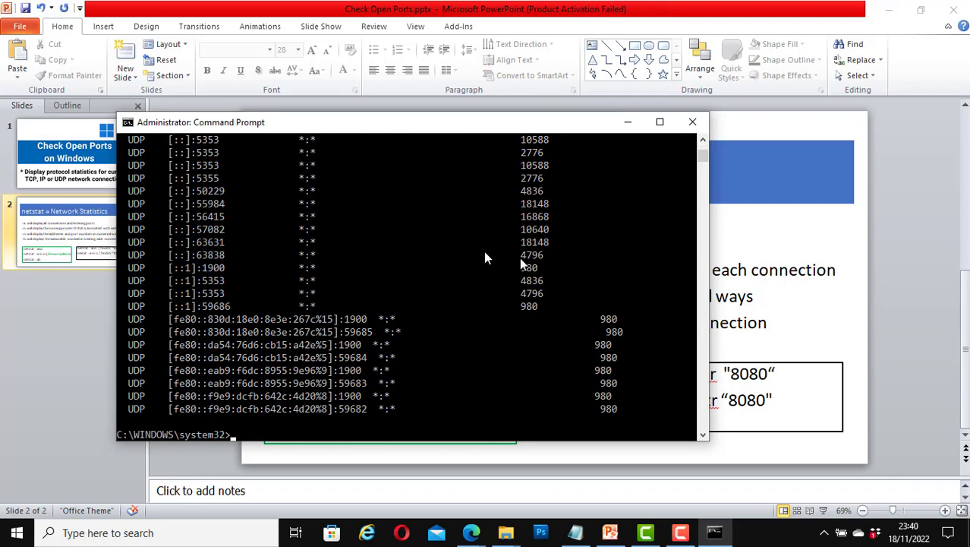
pyautogui.moveTo(702, 228)
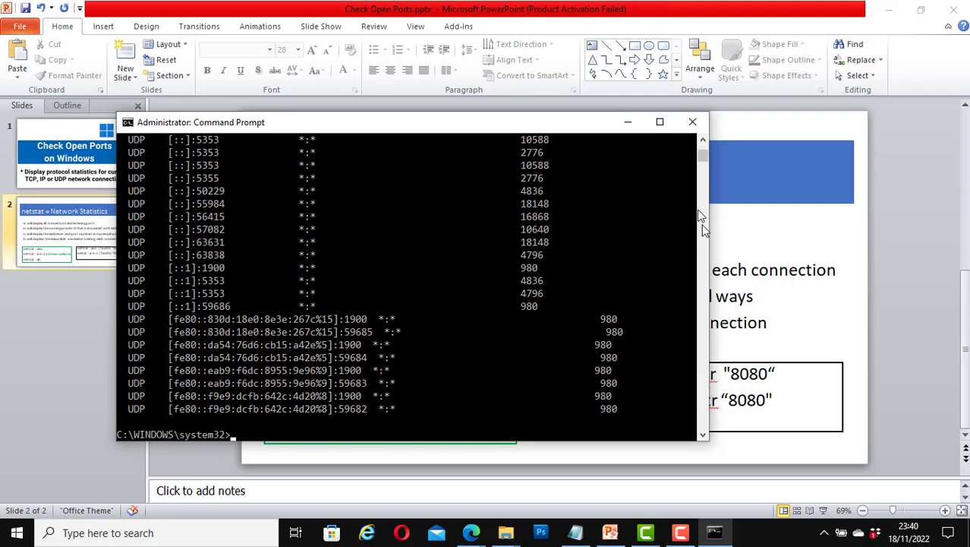
pyautogui.moveTo(702, 159)
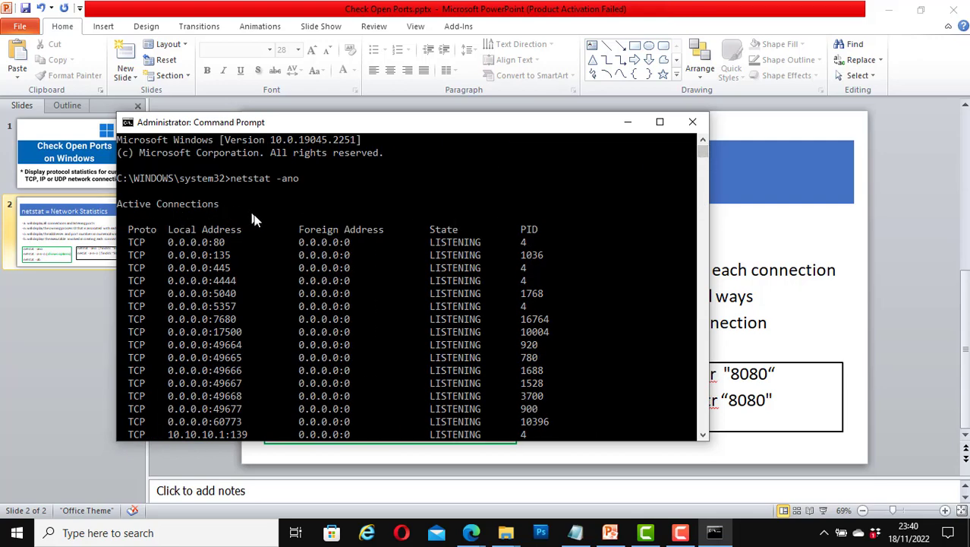
pyautogui.moveTo(201, 256)
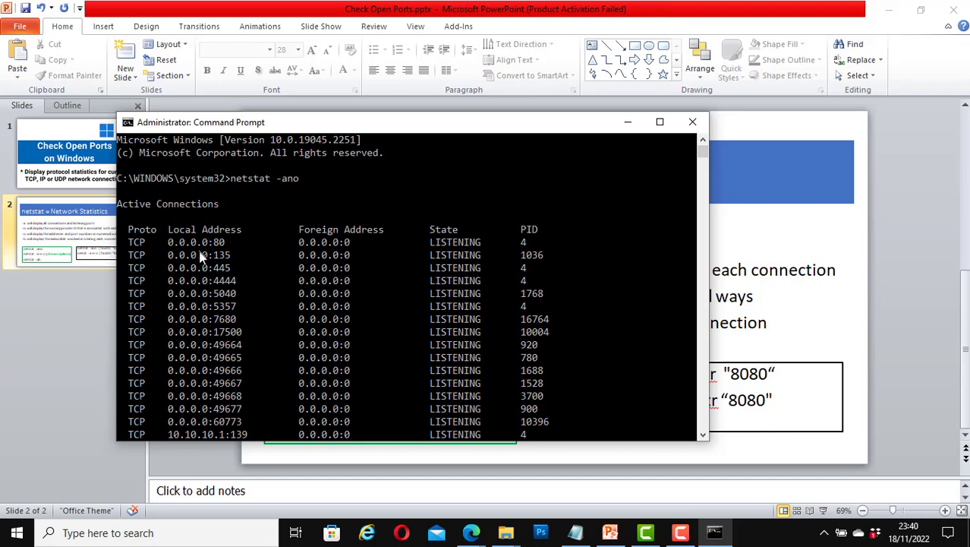
pyautogui.moveTo(522, 359)
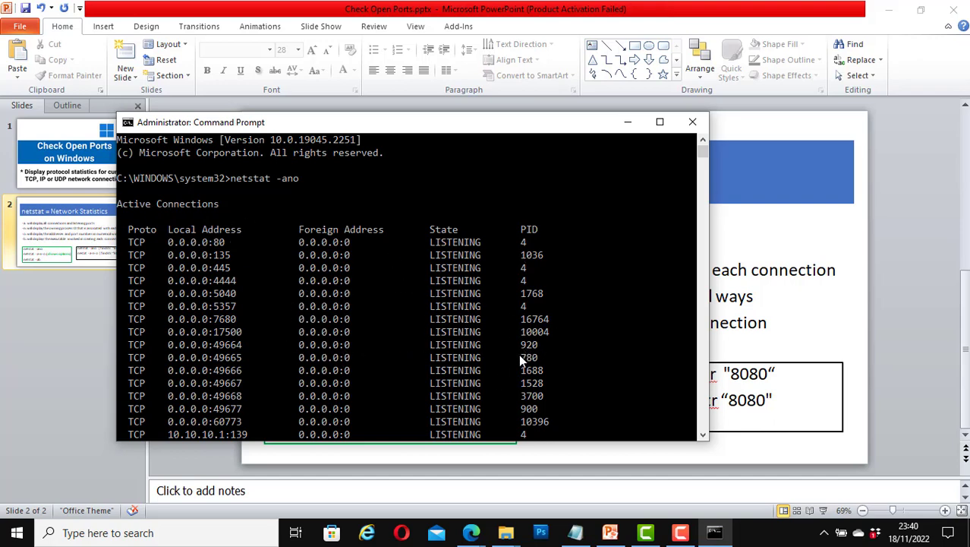
pyautogui.moveTo(363, 347)
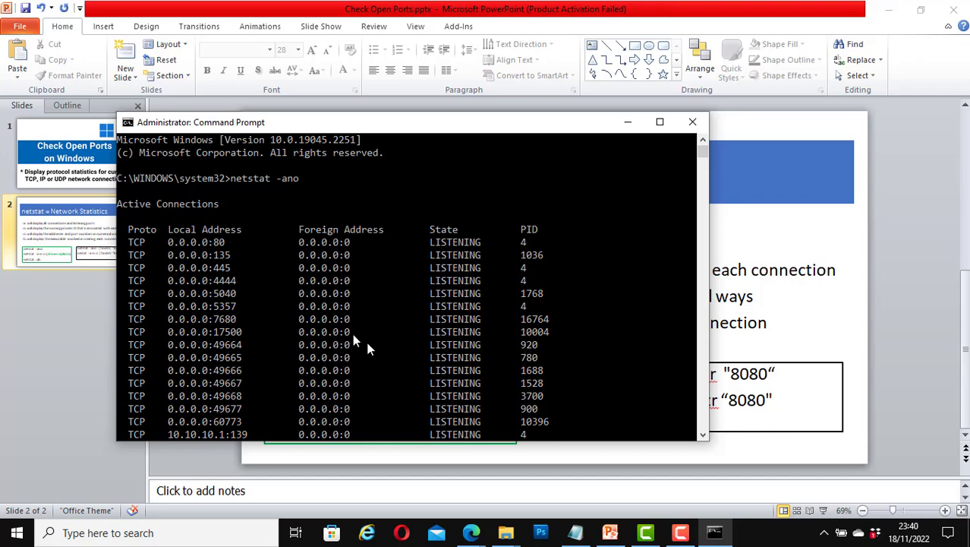
pyautogui.moveTo(395, 342)
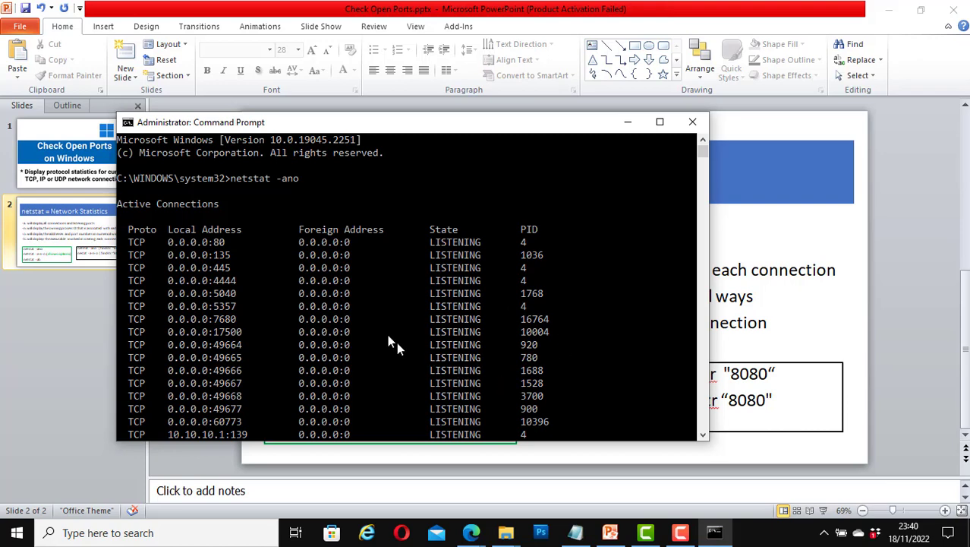
pyautogui.moveTo(353, 334)
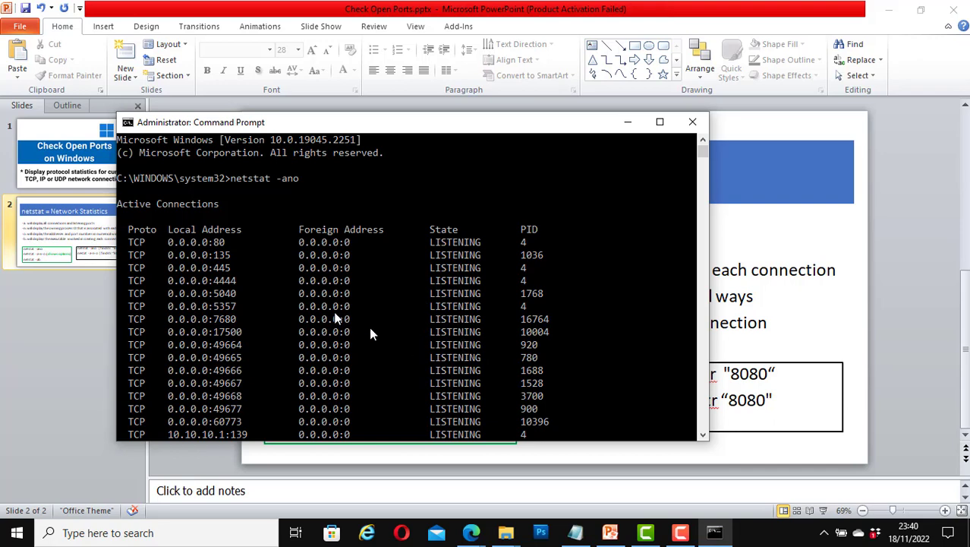
pyautogui.moveTo(421, 313)
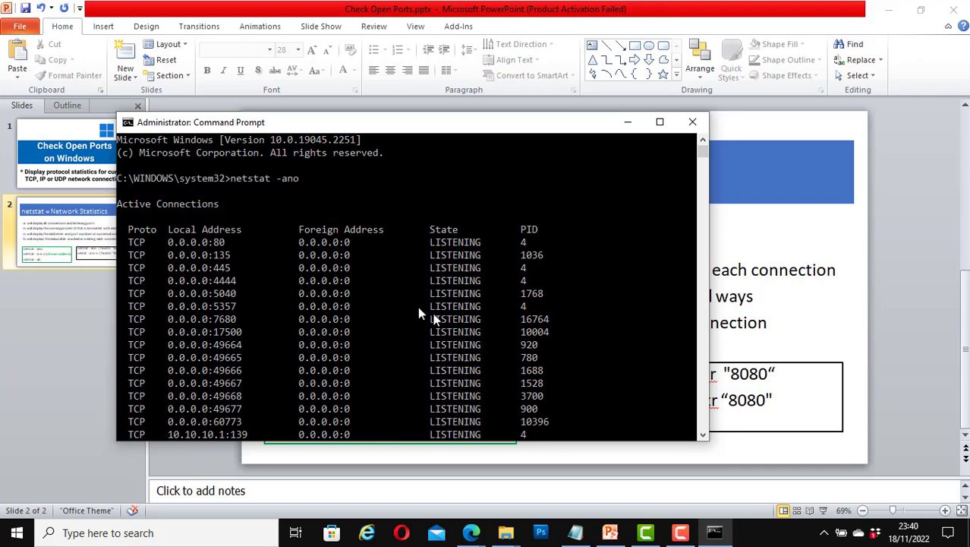
pyautogui.moveTo(140, 235)
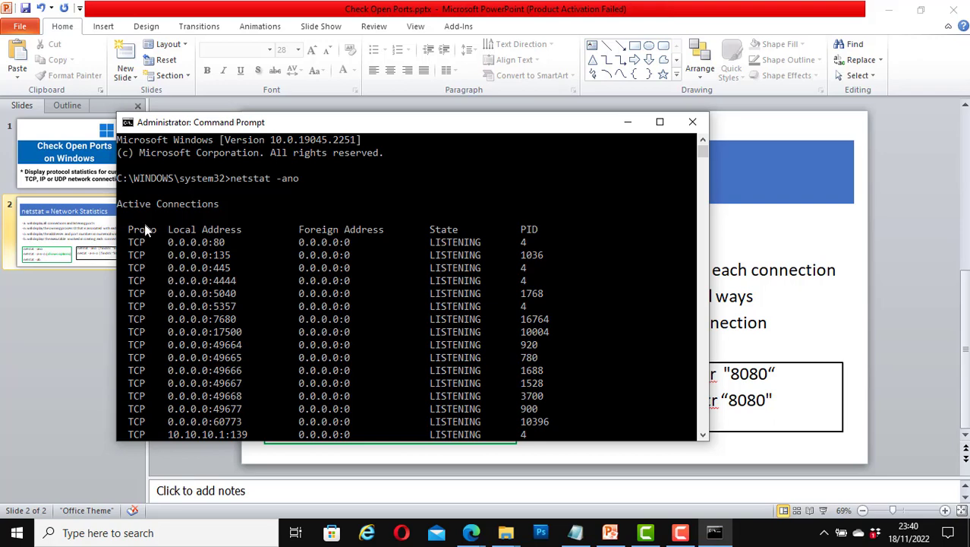
pyautogui.moveTo(203, 239)
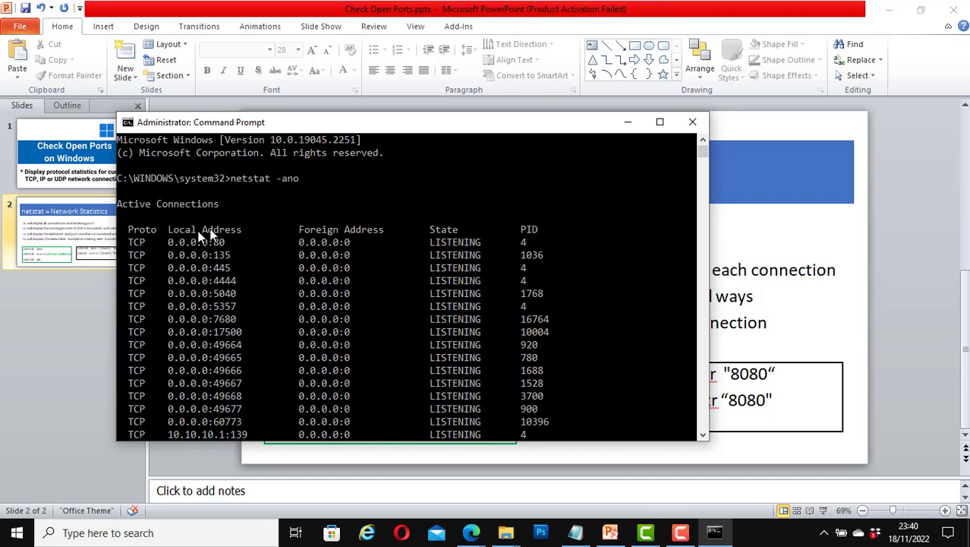
pyautogui.moveTo(328, 313)
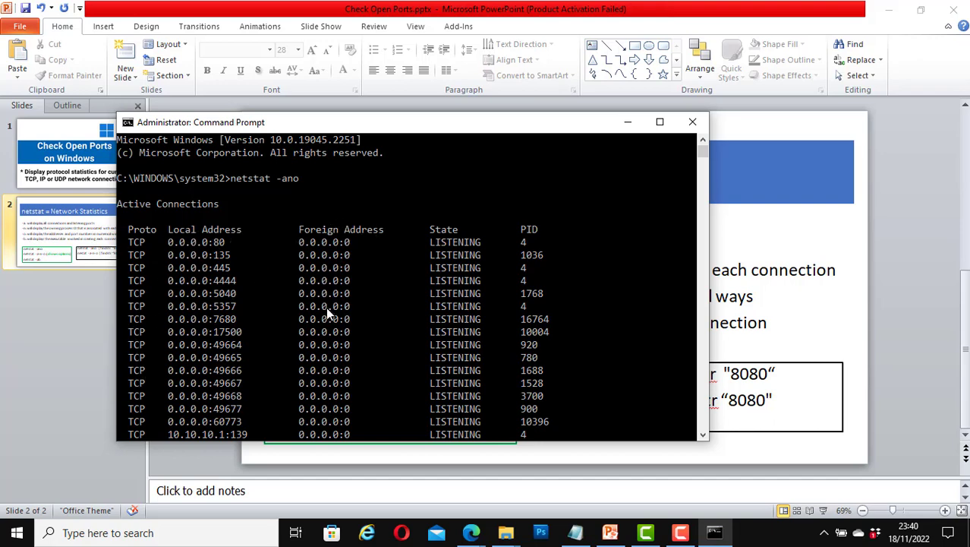
pyautogui.moveTo(463, 266)
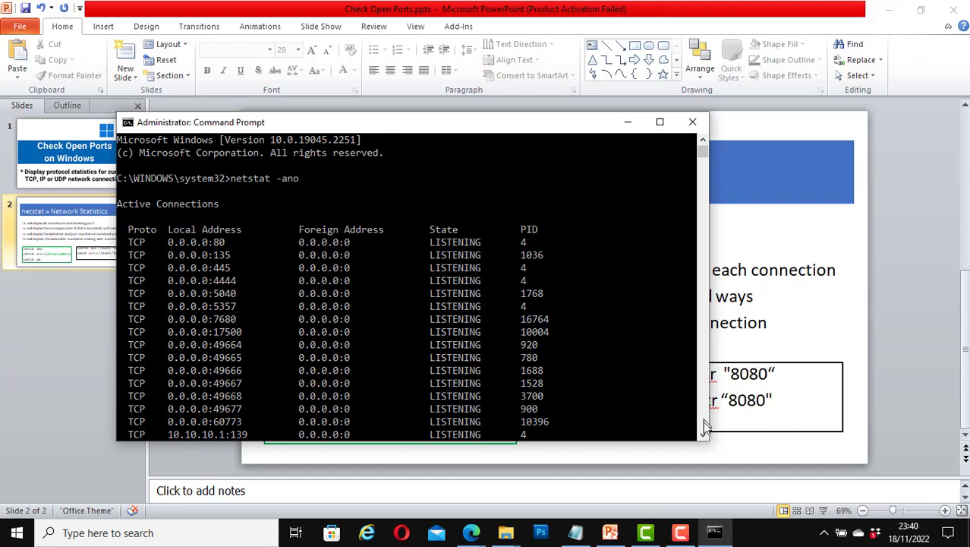
pyautogui.scroll(-3)
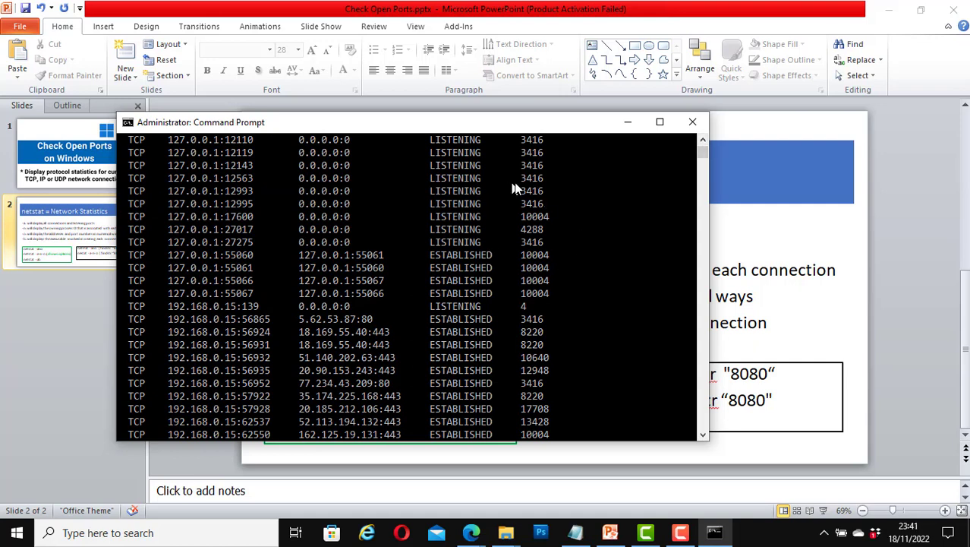
pyautogui.moveTo(482, 315)
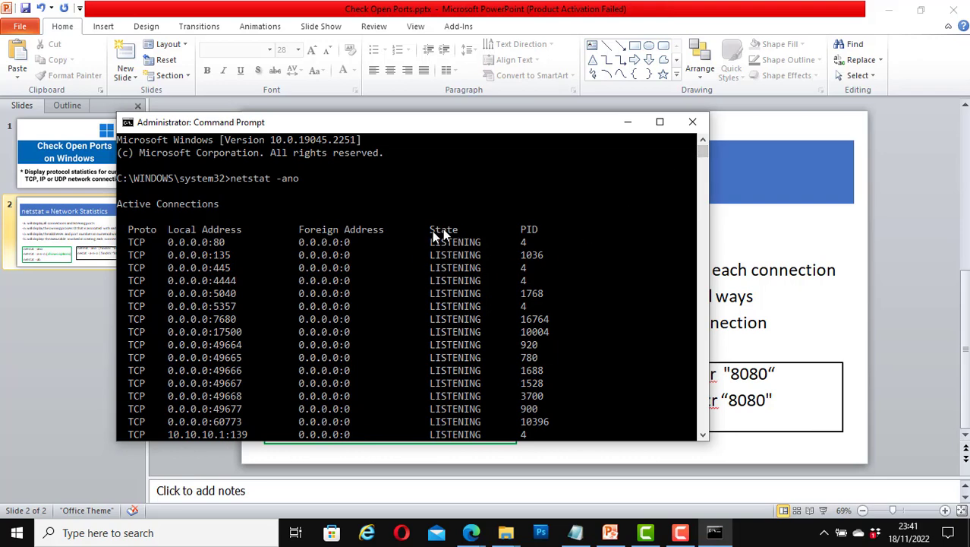
pyautogui.moveTo(667, 400)
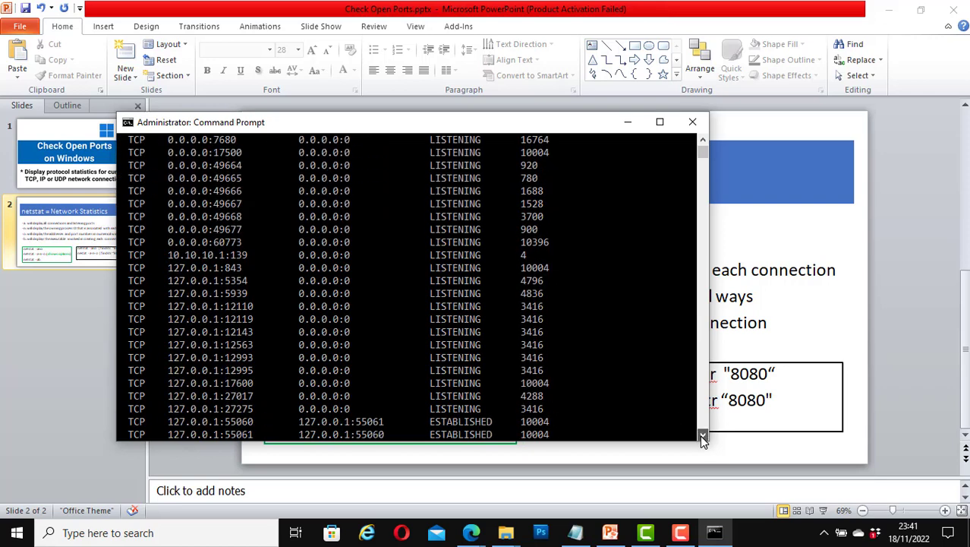
pyautogui.scroll(-3)
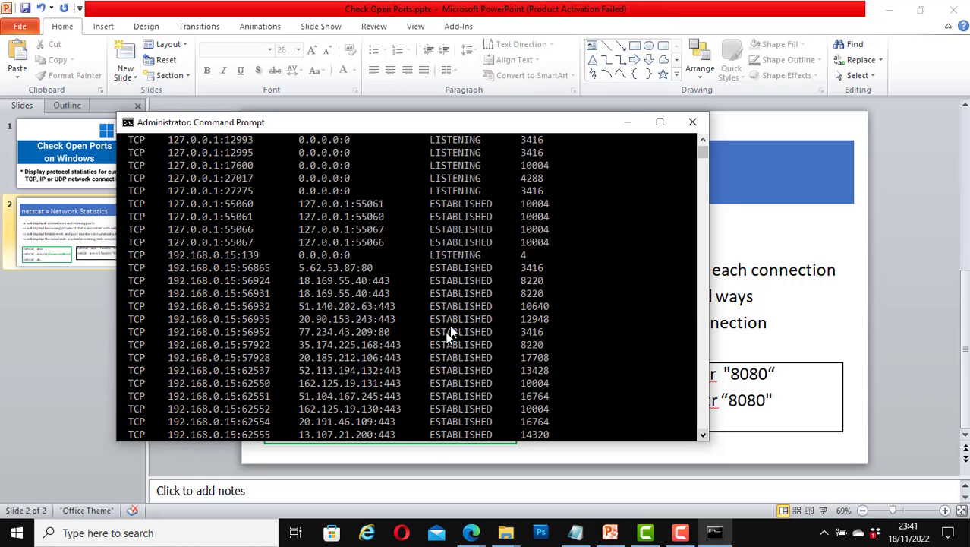
pyautogui.click(701, 435)
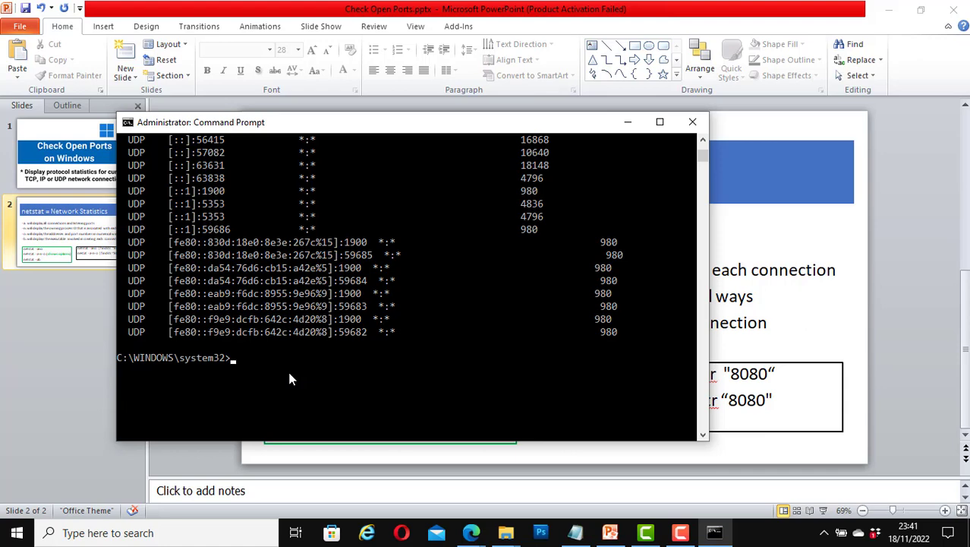
# Step: Run netstat -a-n-o and scroll through the resulting usage help
pyautogui.write('nets')
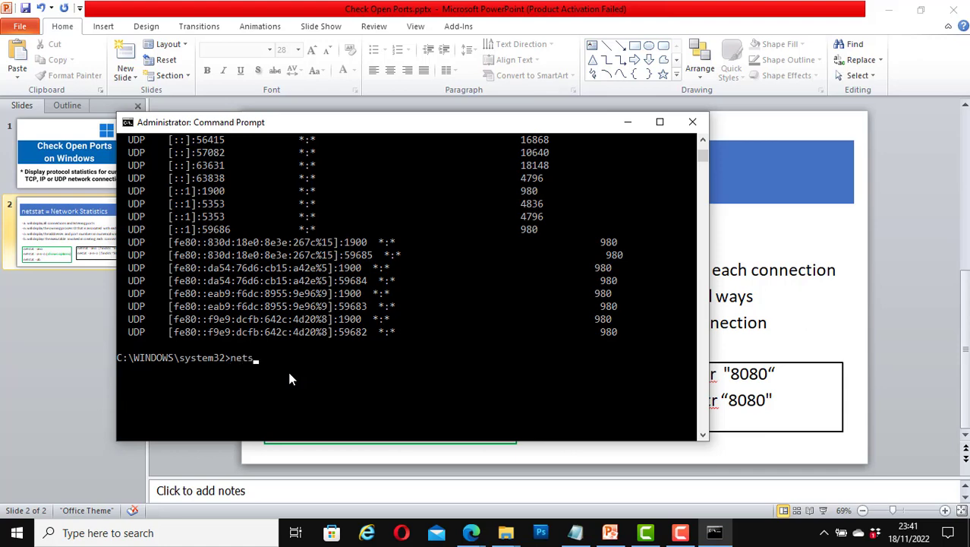
pyautogui.write('tat')
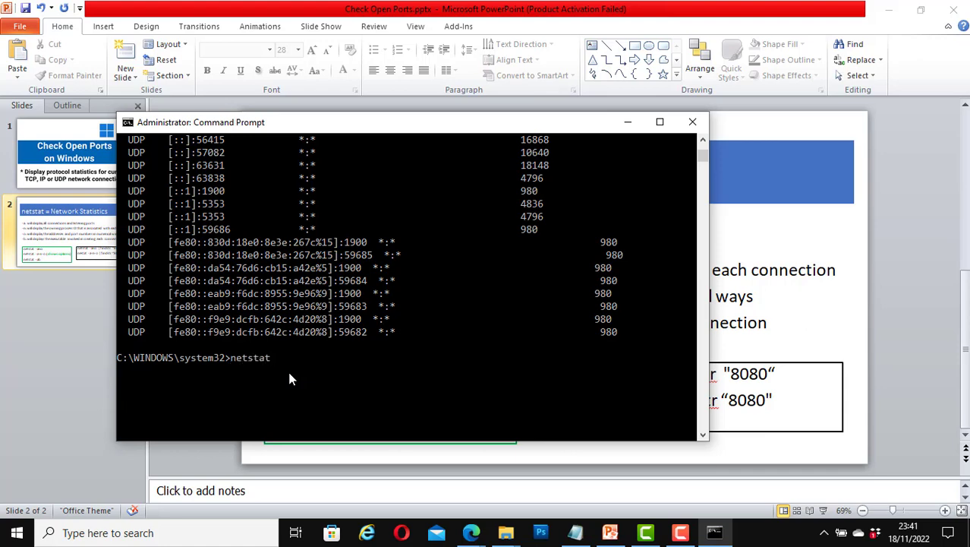
pyautogui.write('-a')
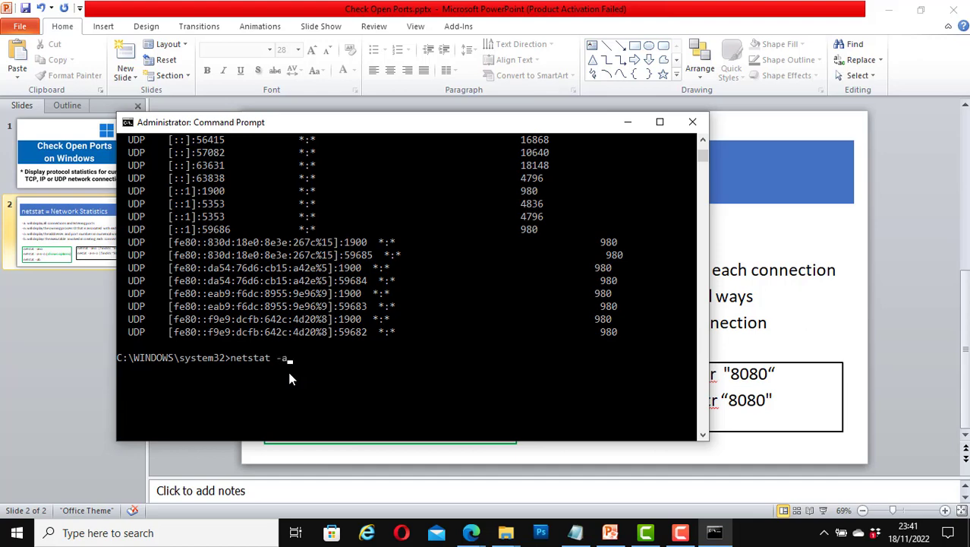
pyautogui.write('-n')
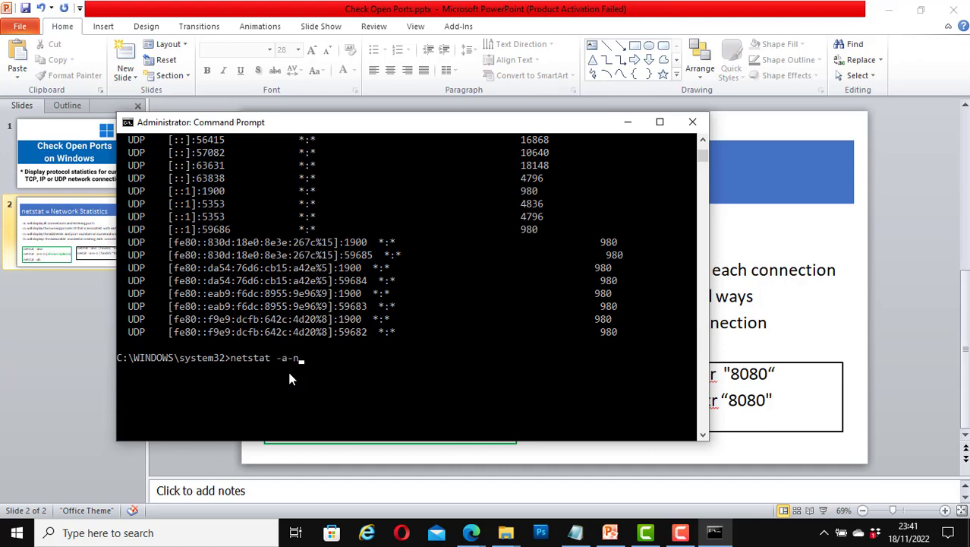
pyautogui.write('-o')
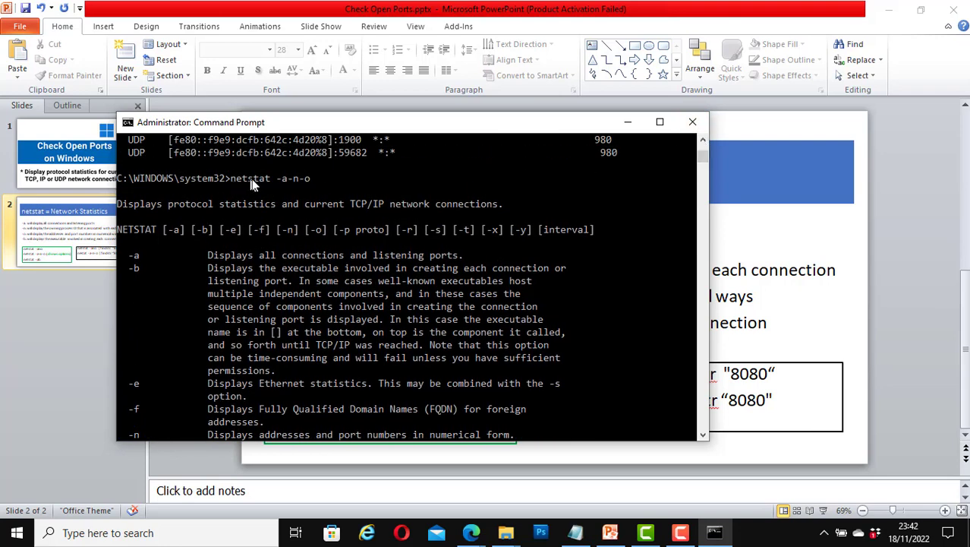
pyautogui.moveTo(150, 216)
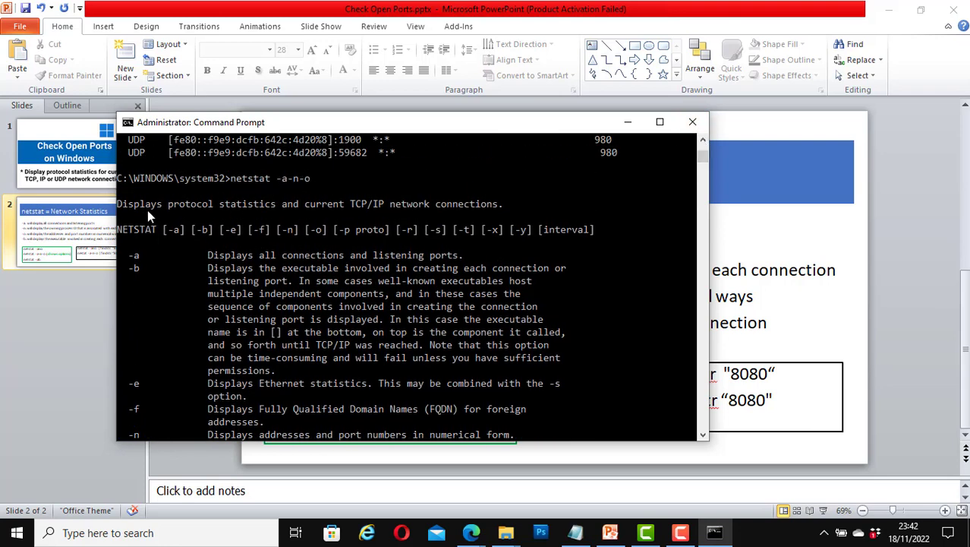
pyautogui.moveTo(336, 217)
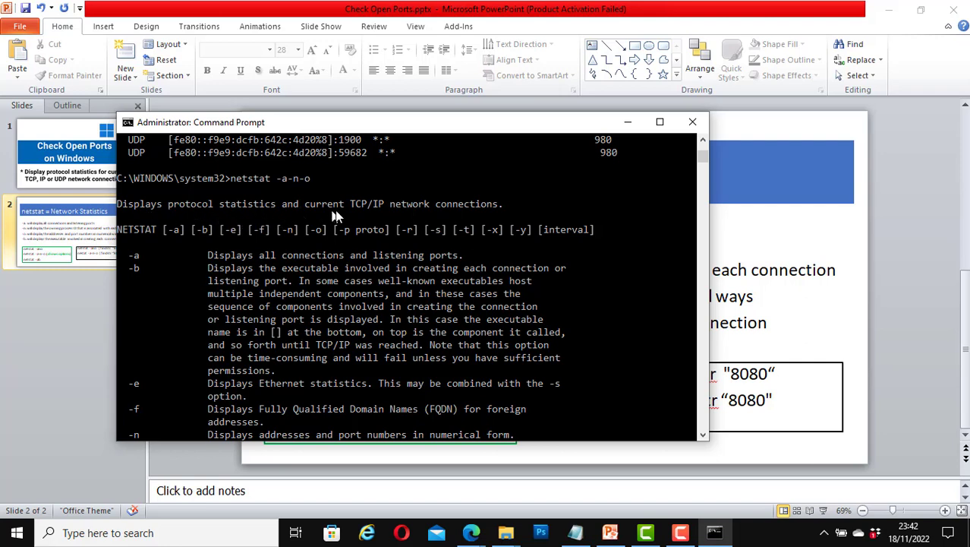
pyautogui.moveTo(395, 212)
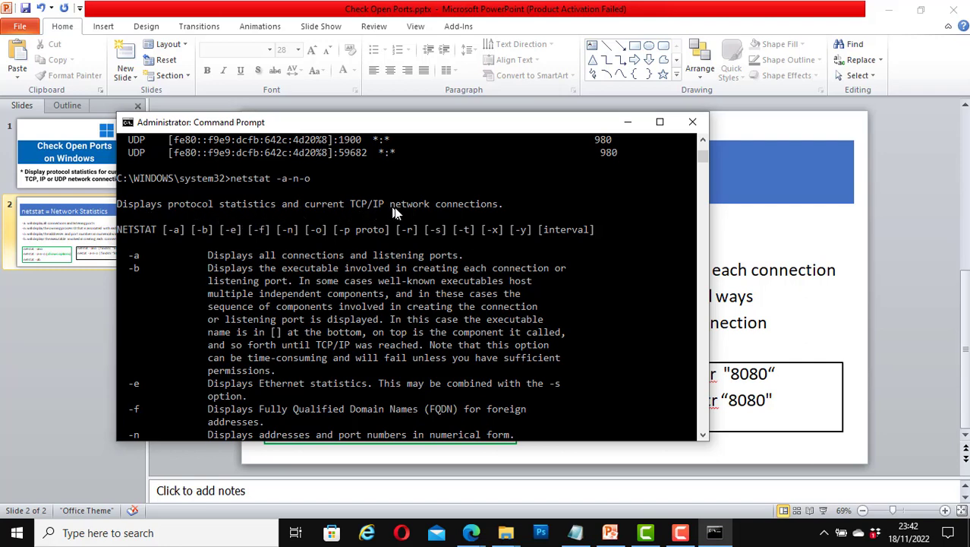
pyautogui.moveTo(137, 241)
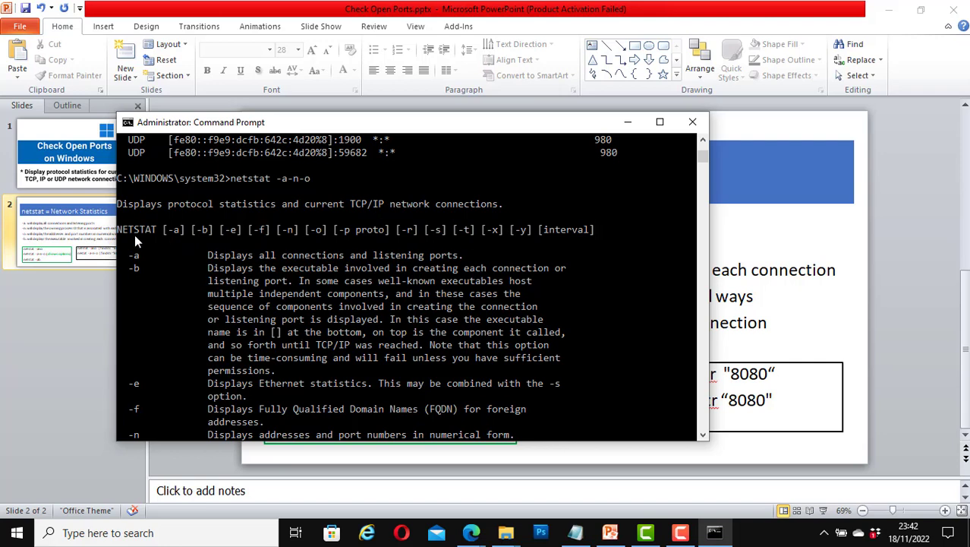
pyautogui.moveTo(295, 294)
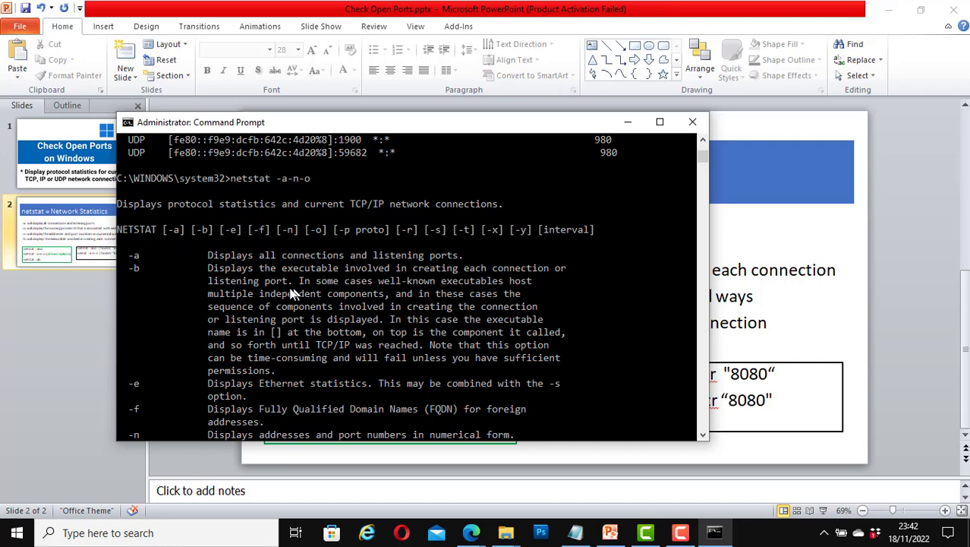
pyautogui.moveTo(139, 239)
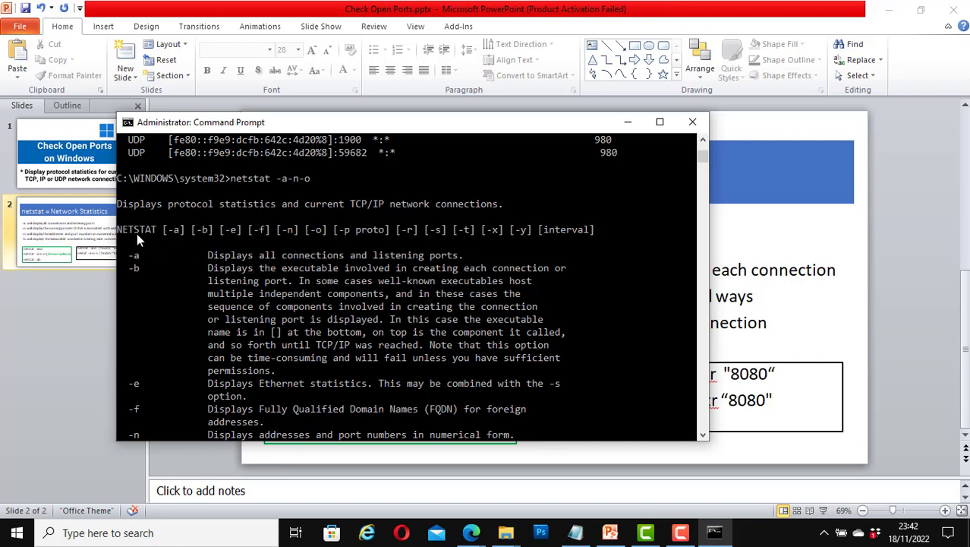
pyautogui.moveTo(178, 238)
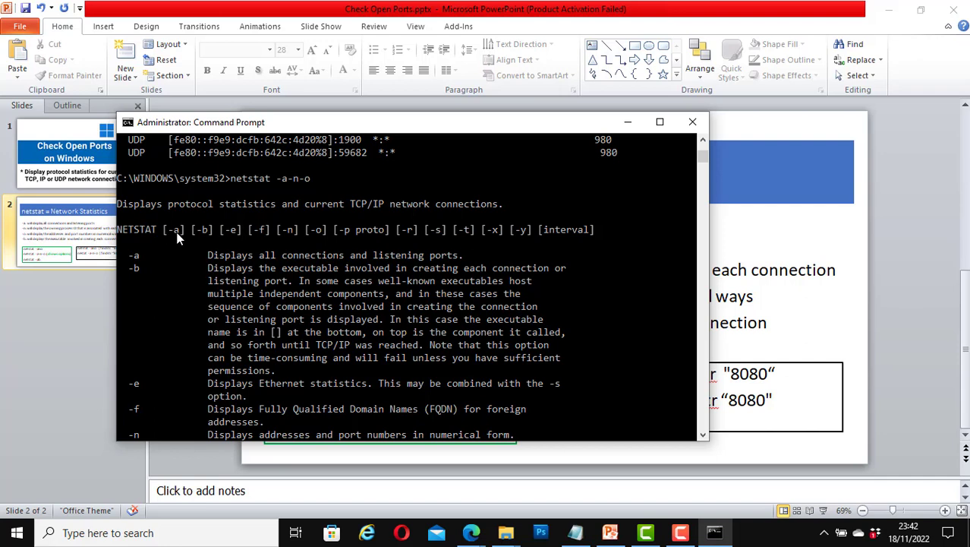
pyautogui.moveTo(203, 244)
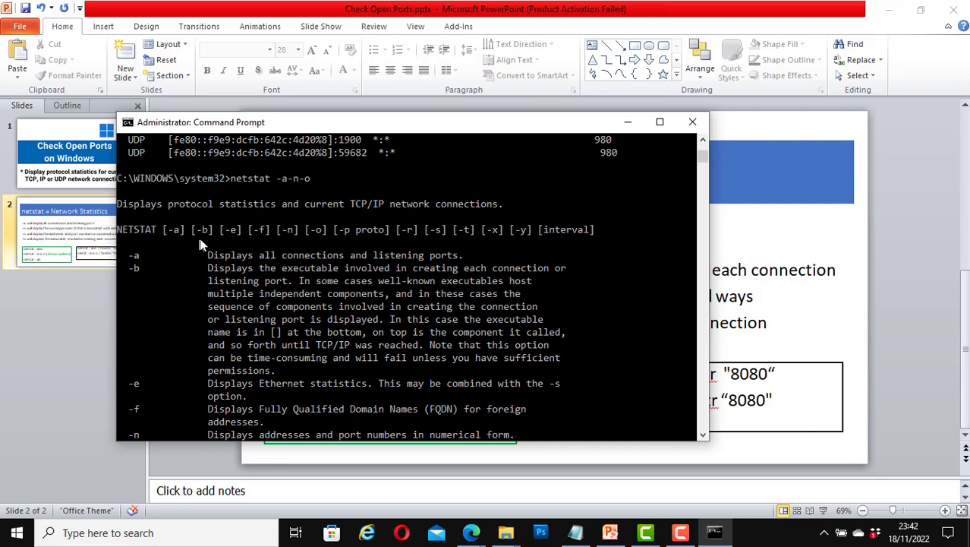
pyautogui.moveTo(202, 239)
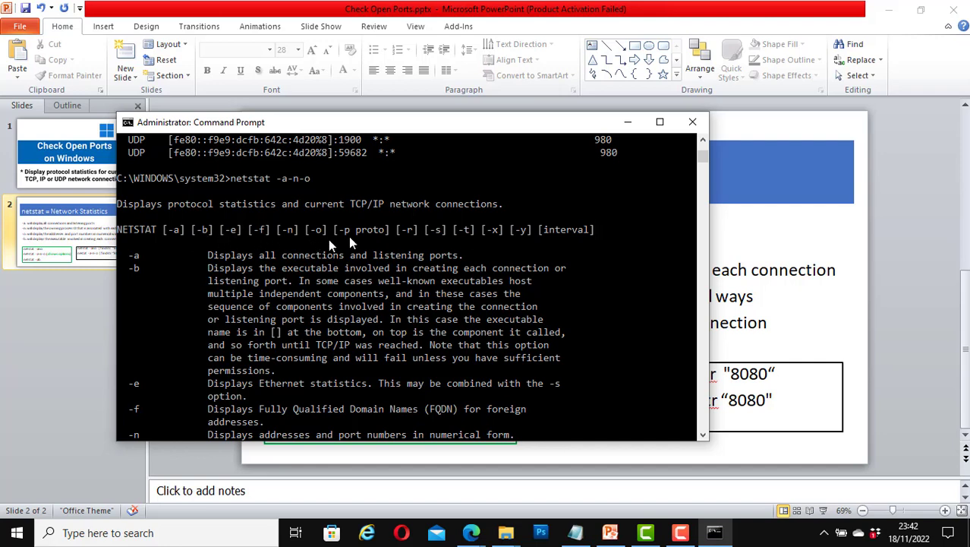
pyautogui.moveTo(194, 259)
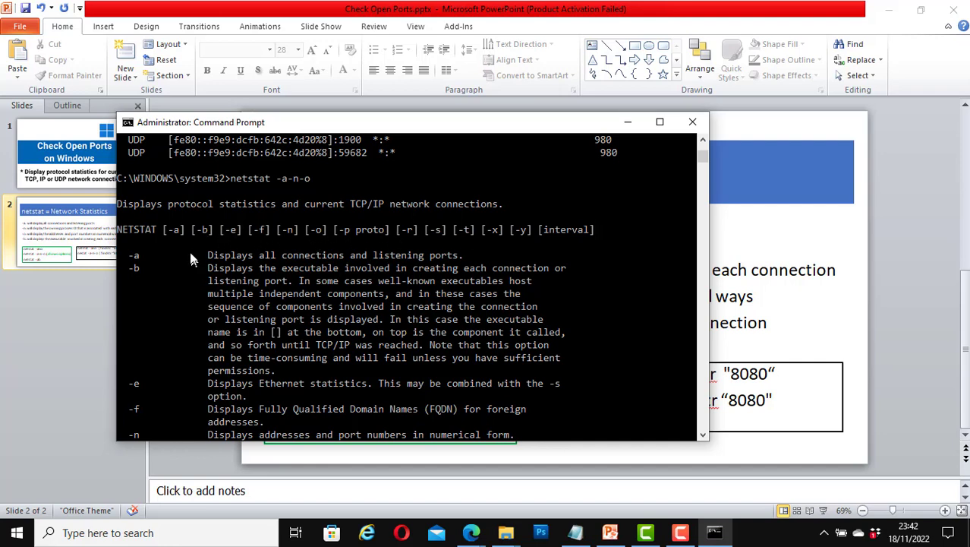
pyautogui.moveTo(278, 427)
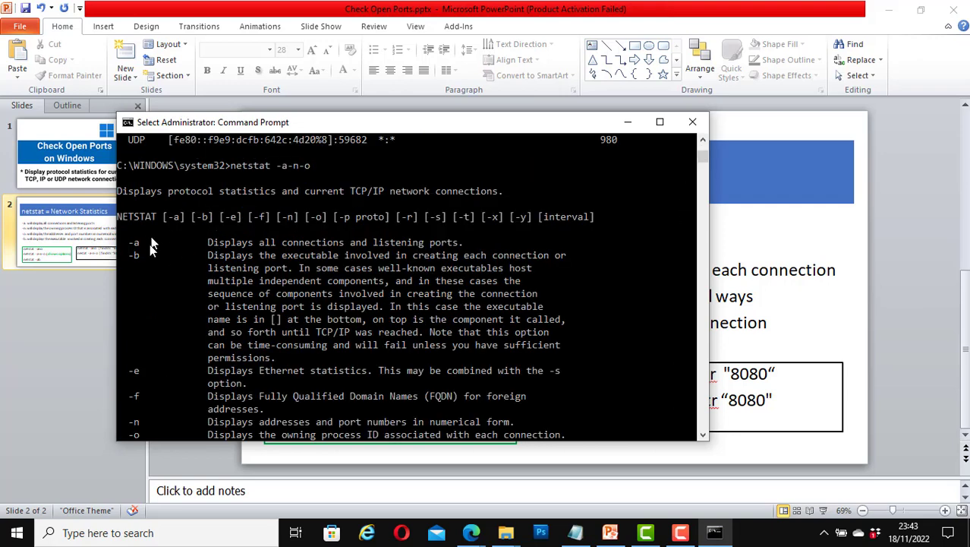
pyautogui.moveTo(141, 259)
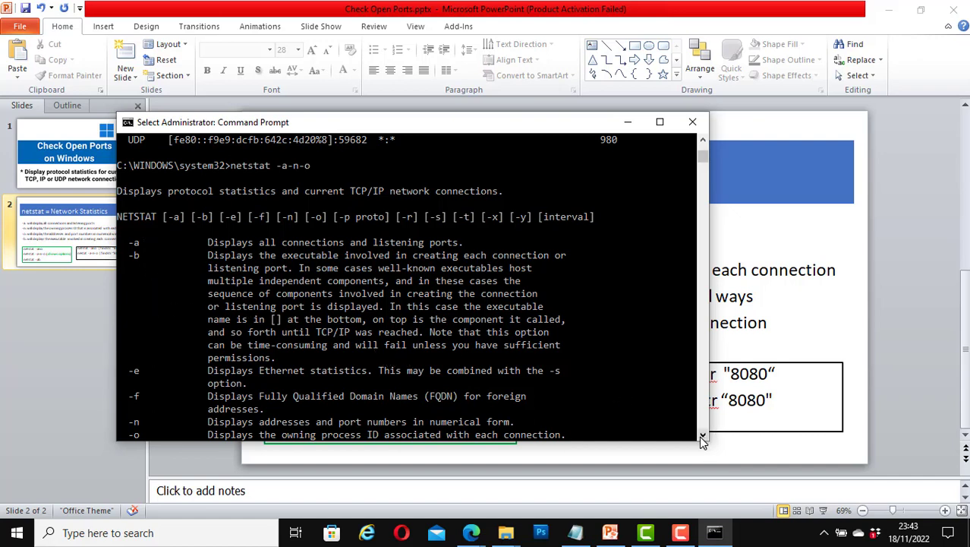
pyautogui.scroll(-3)
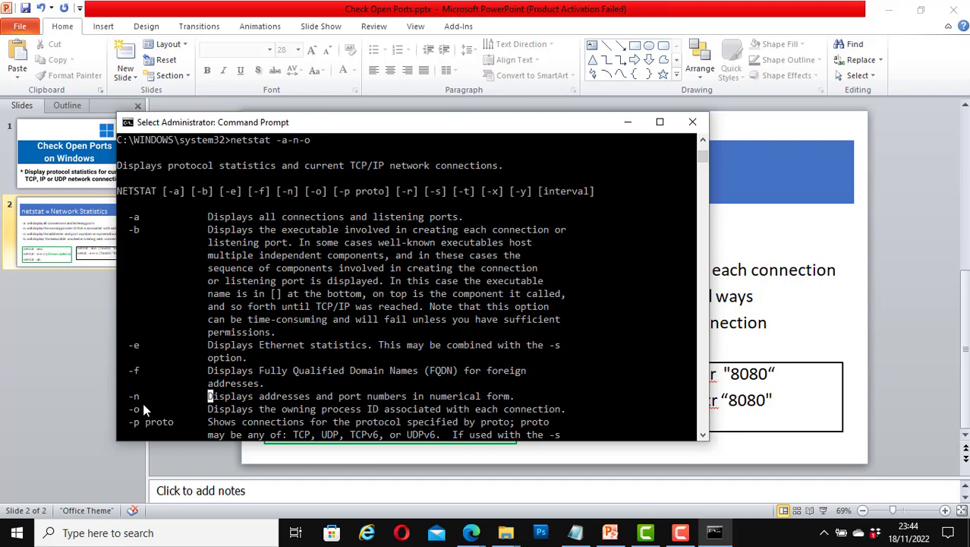
pyautogui.moveTo(129, 410)
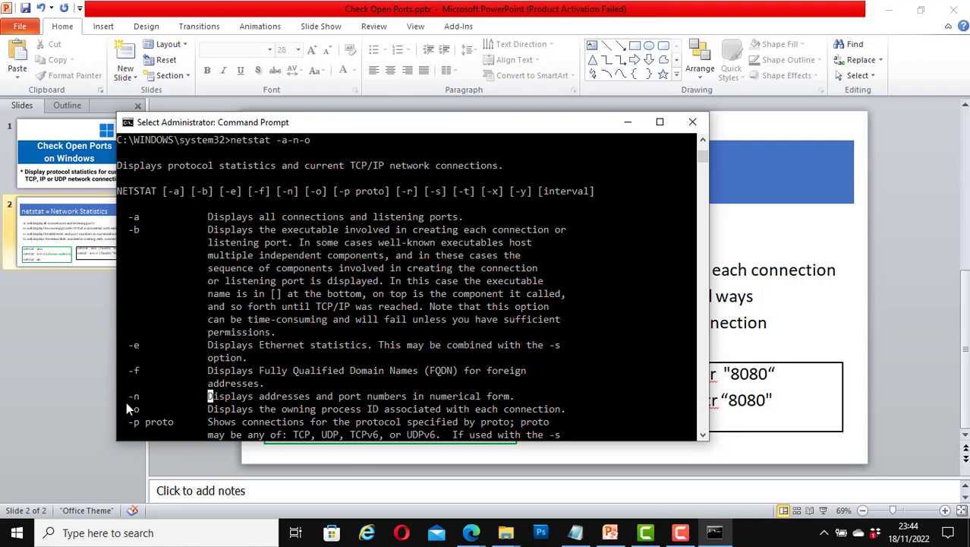
pyautogui.moveTo(422, 387)
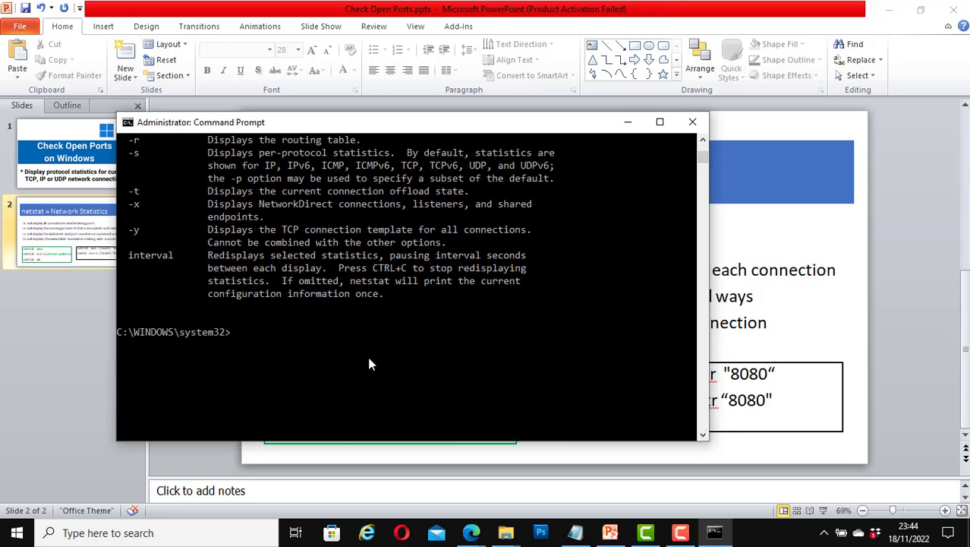
# Step: Run netstat -n to show active TCP connections with numeric addresses
pyautogui.write('netstat')
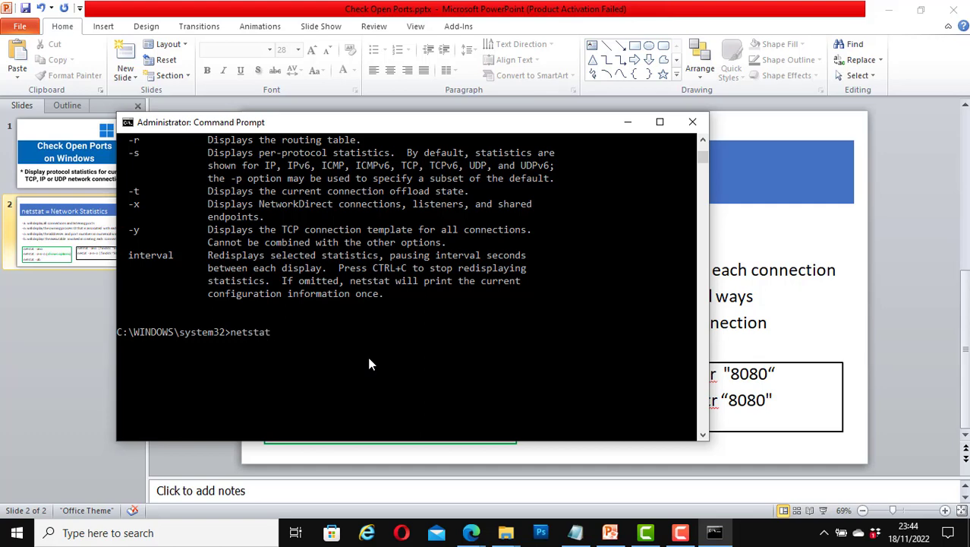
pyautogui.write('-n')
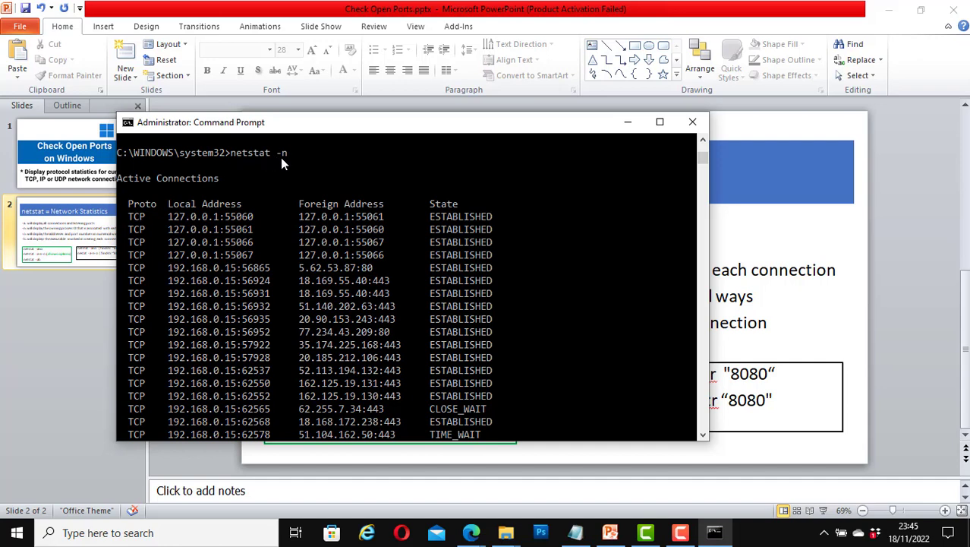
pyautogui.moveTo(123, 212)
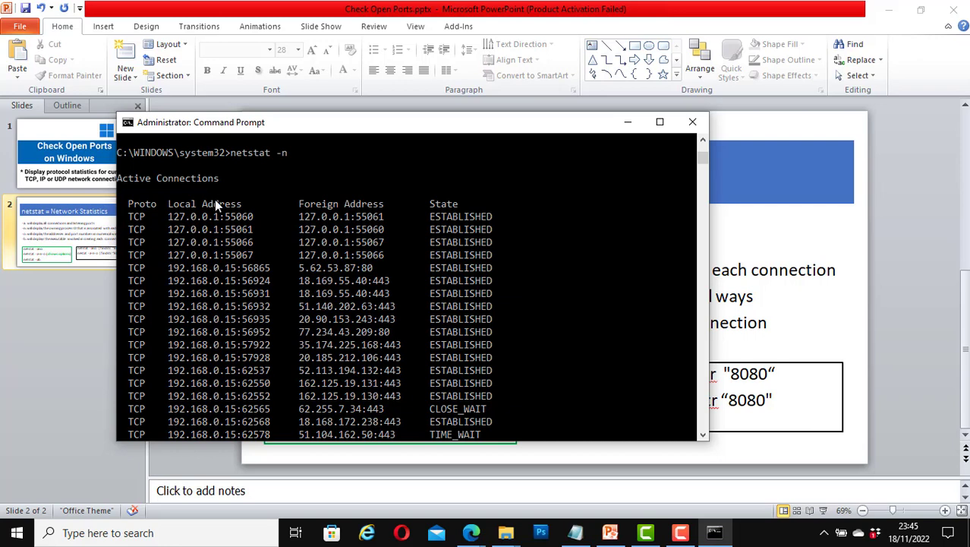
pyautogui.moveTo(137, 247)
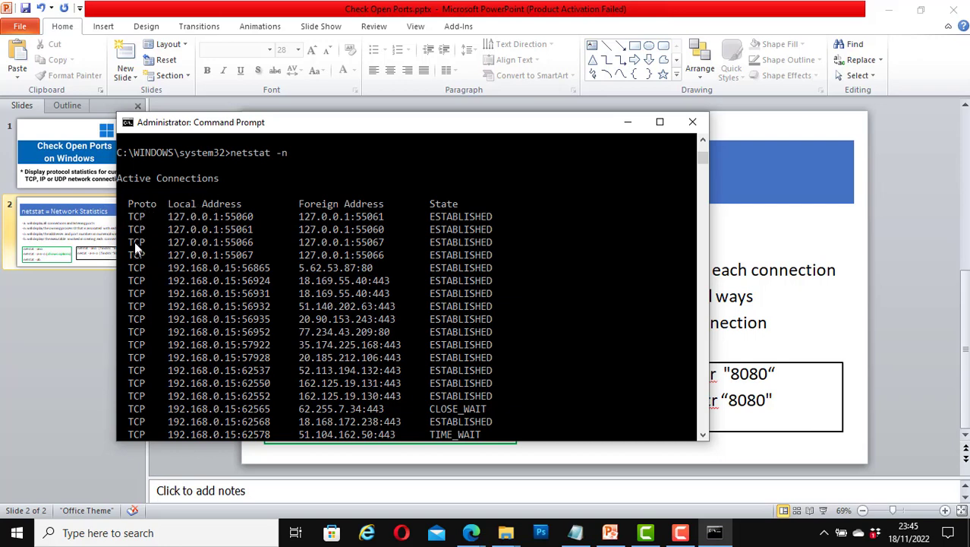
pyautogui.moveTo(274, 237)
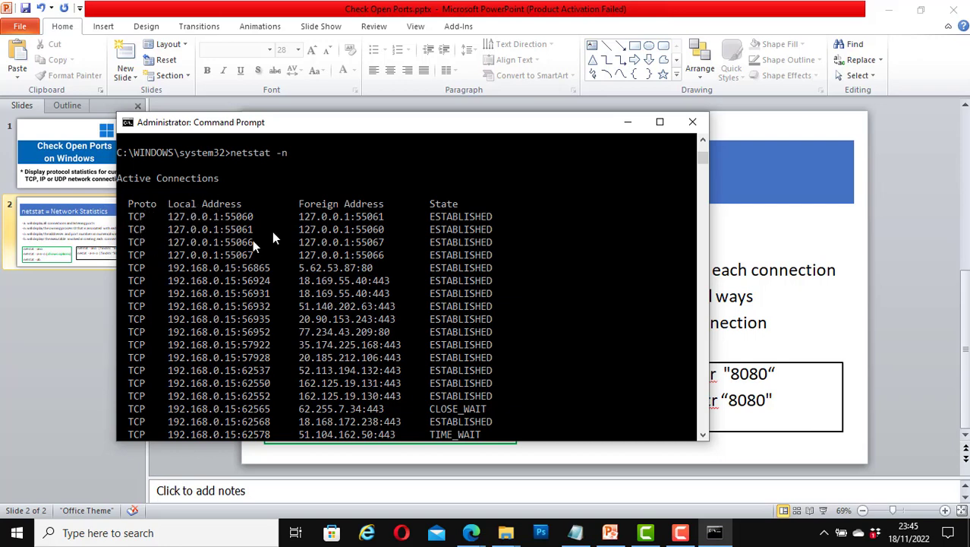
pyautogui.moveTo(450, 213)
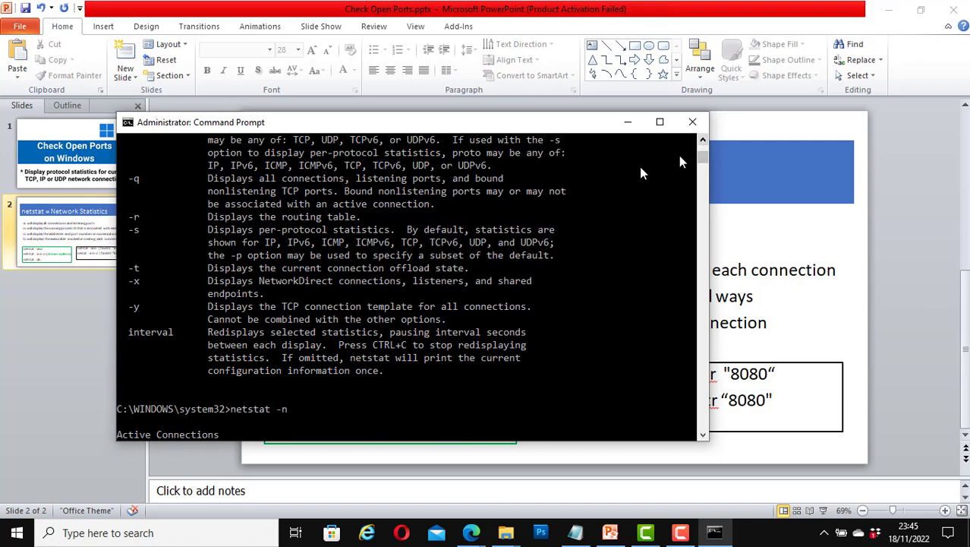
pyautogui.moveTo(141, 312)
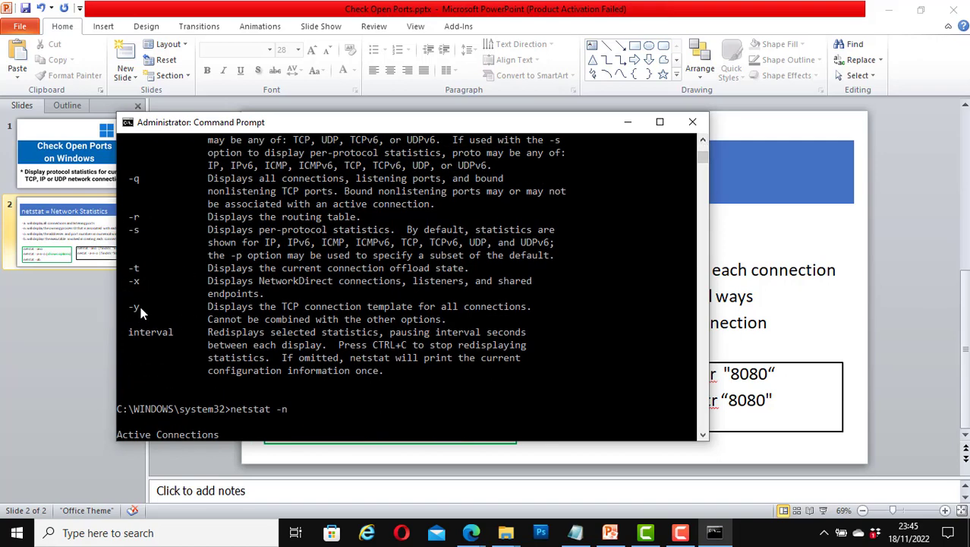
pyautogui.moveTo(134, 317)
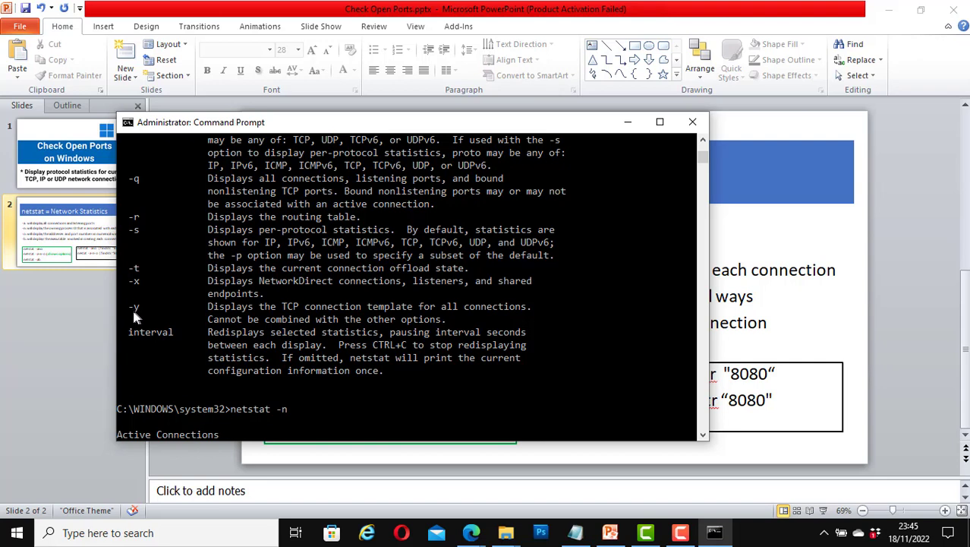
pyautogui.moveTo(135, 315)
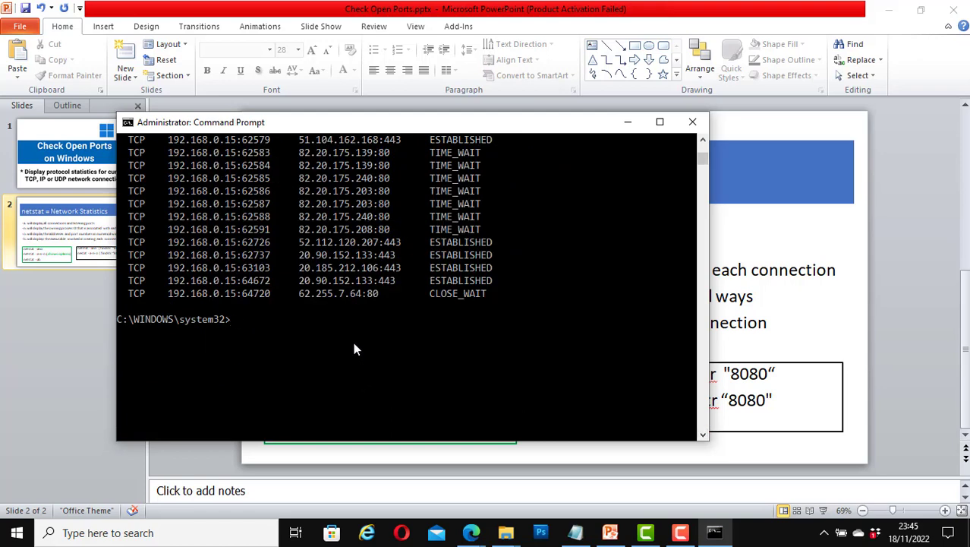
# Step: Run netstat -y and scroll through connections showing the Internet template column
pyautogui.write('netstat')
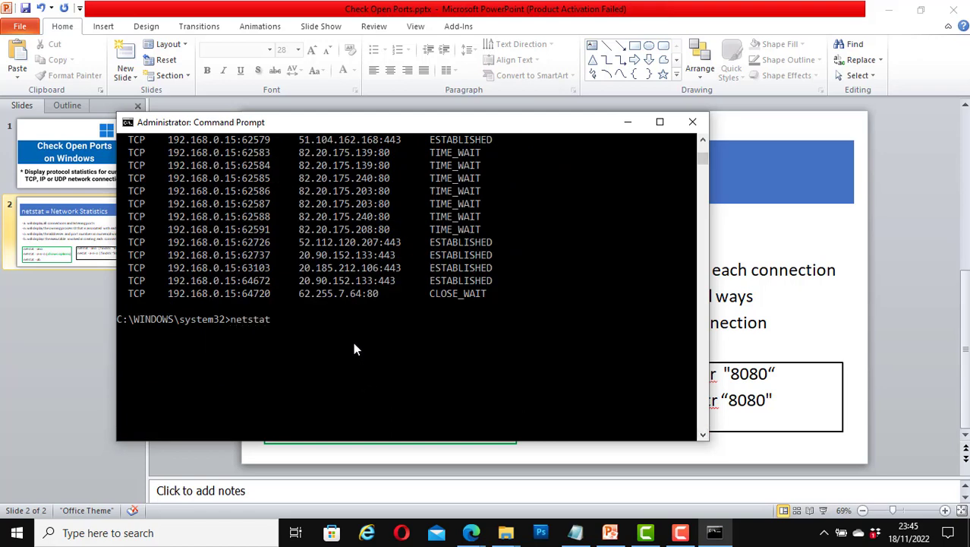
pyautogui.write('-y')
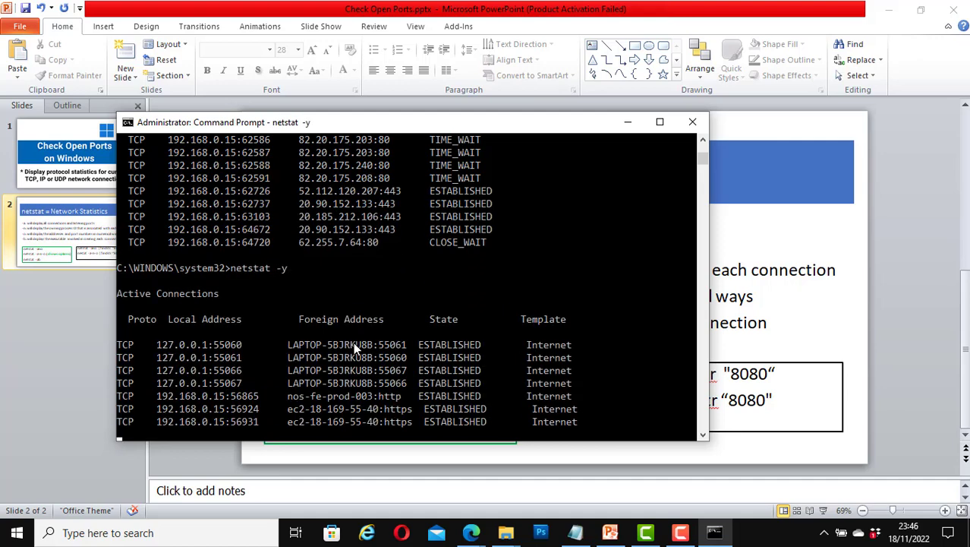
pyautogui.moveTo(137, 305)
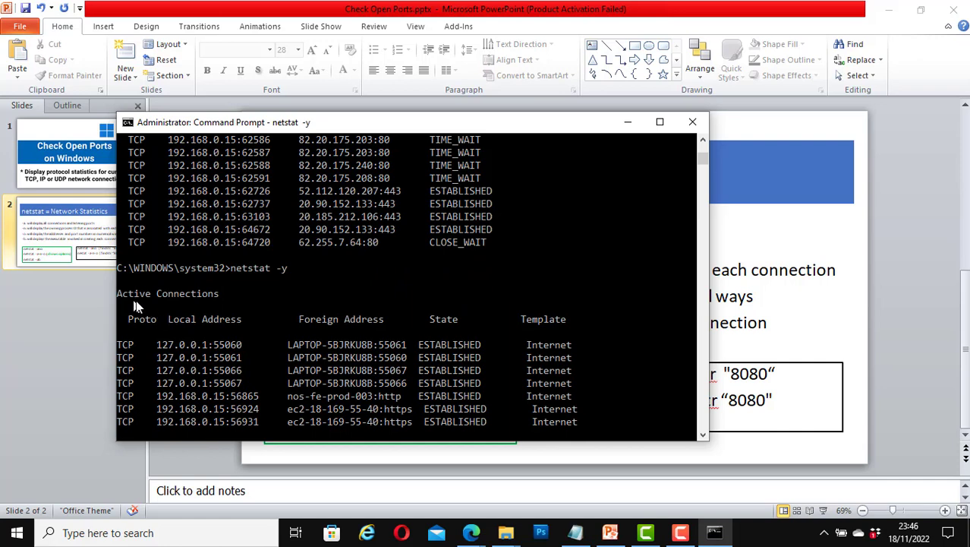
pyautogui.moveTo(131, 369)
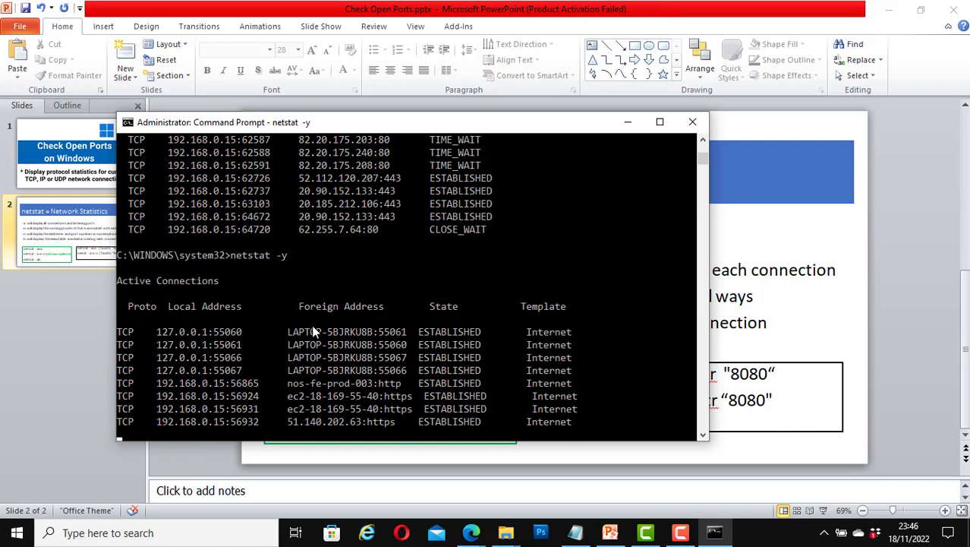
pyautogui.moveTo(507, 309)
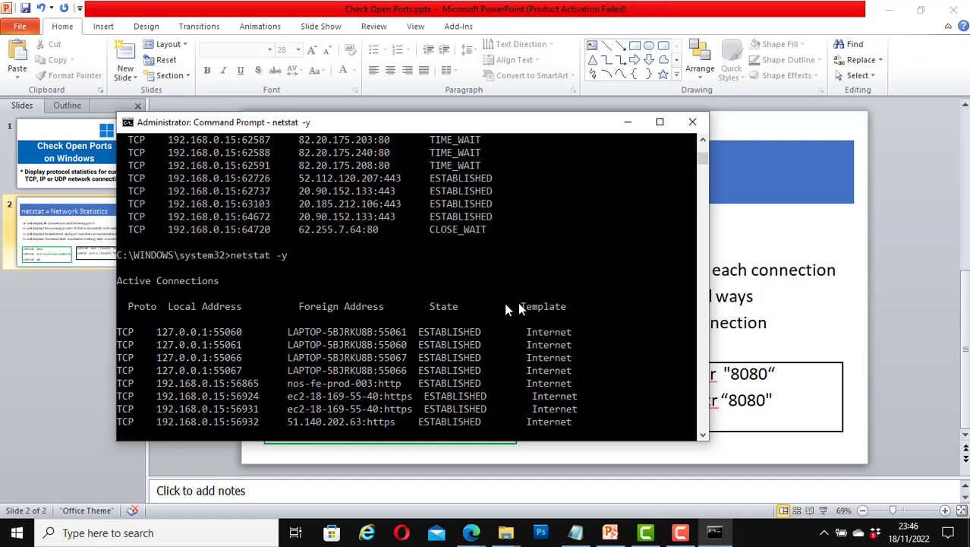
pyautogui.scroll(-3)
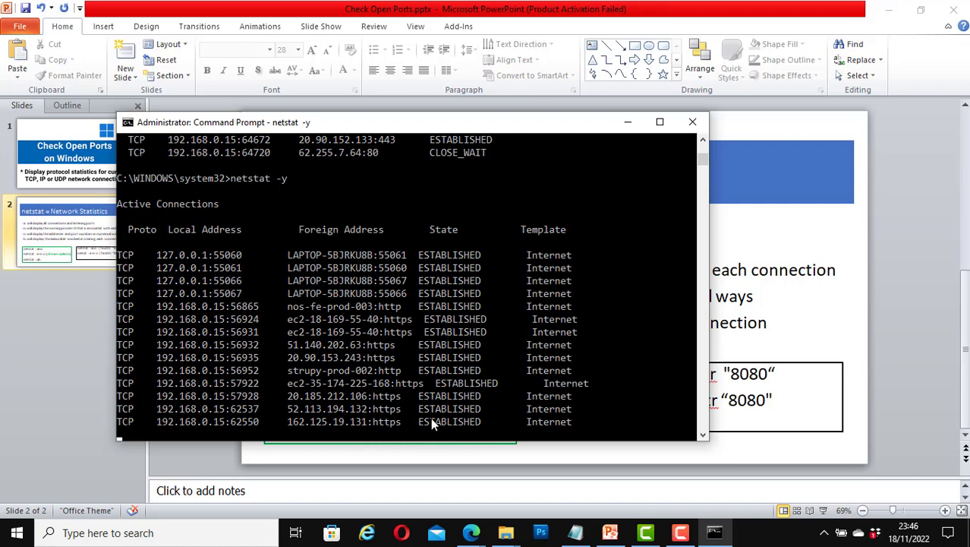
pyautogui.scroll(-3)
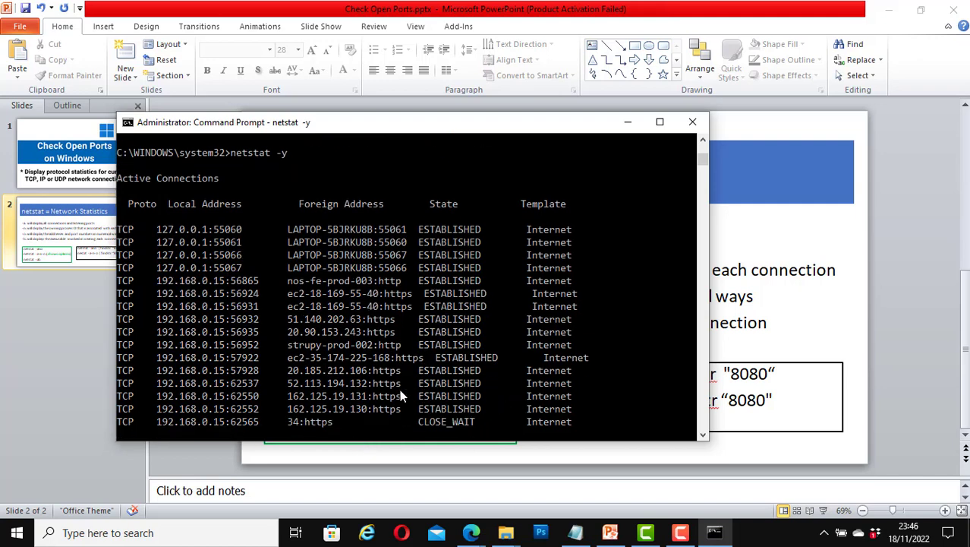
pyautogui.moveTo(426, 406)
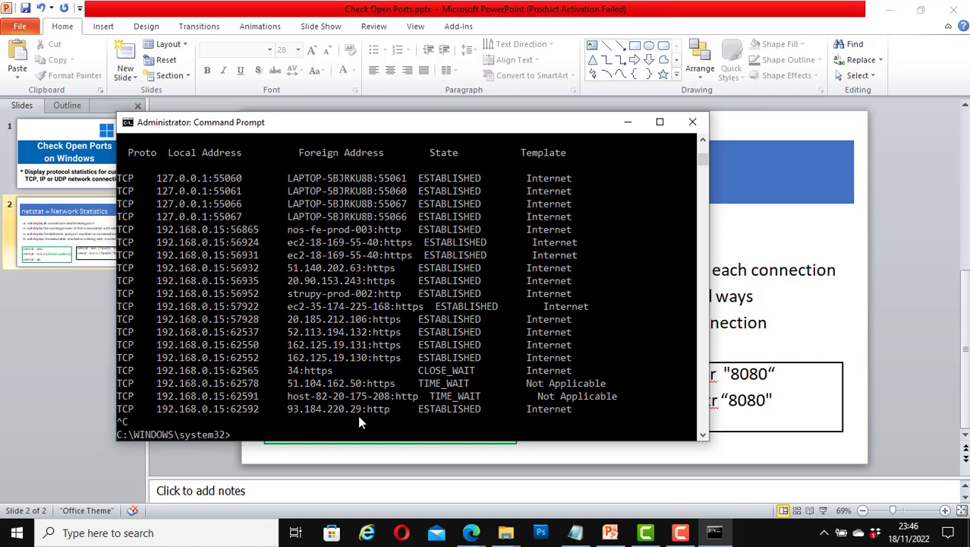
pyautogui.moveTo(351, 426)
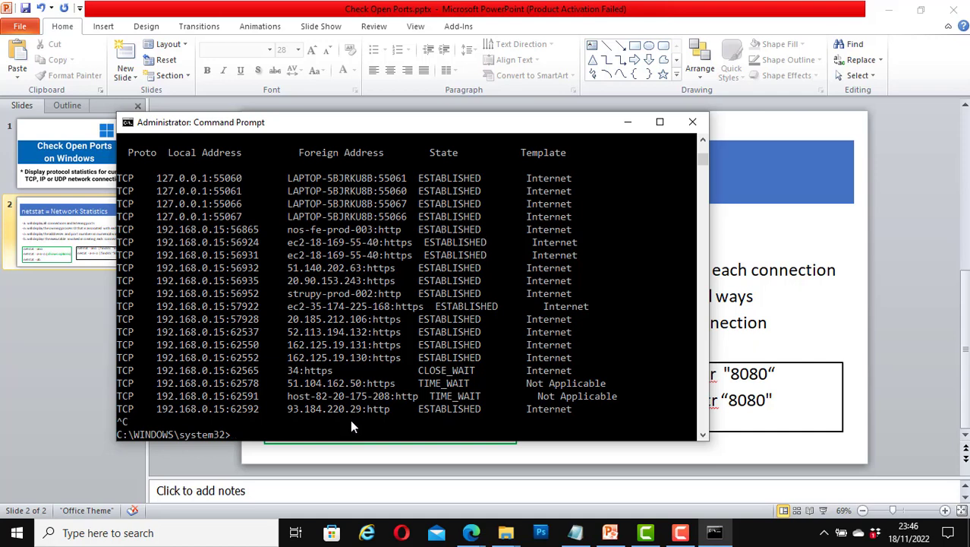
# Step: Run netstat -ab, scroll the owning executables like Dropbox.exe, then stop it
pyautogui.write('netstat')
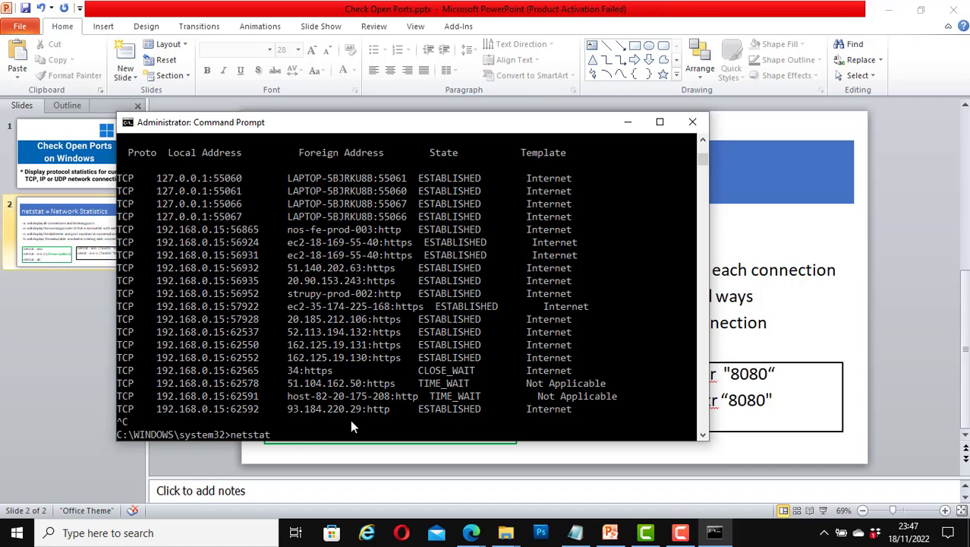
pyautogui.write('-a')
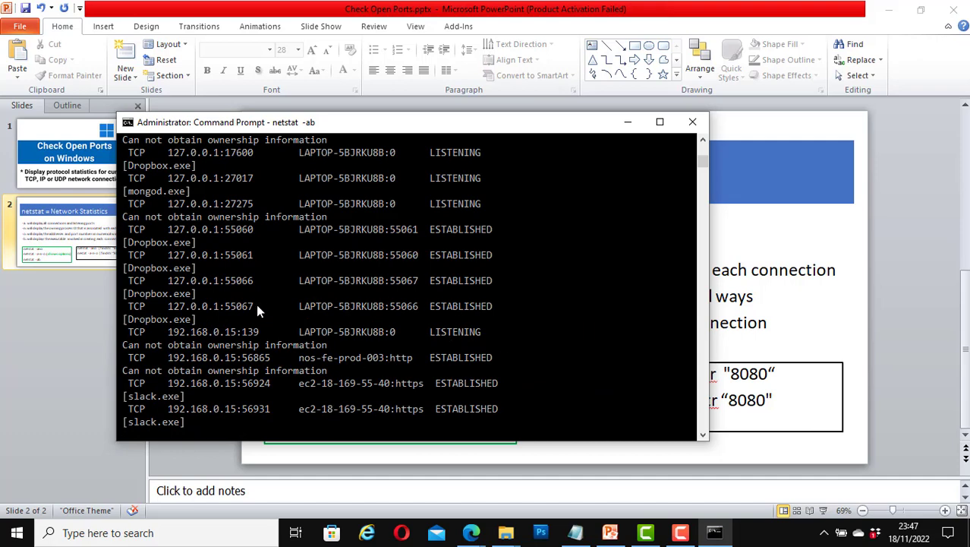
pyautogui.moveTo(464, 327)
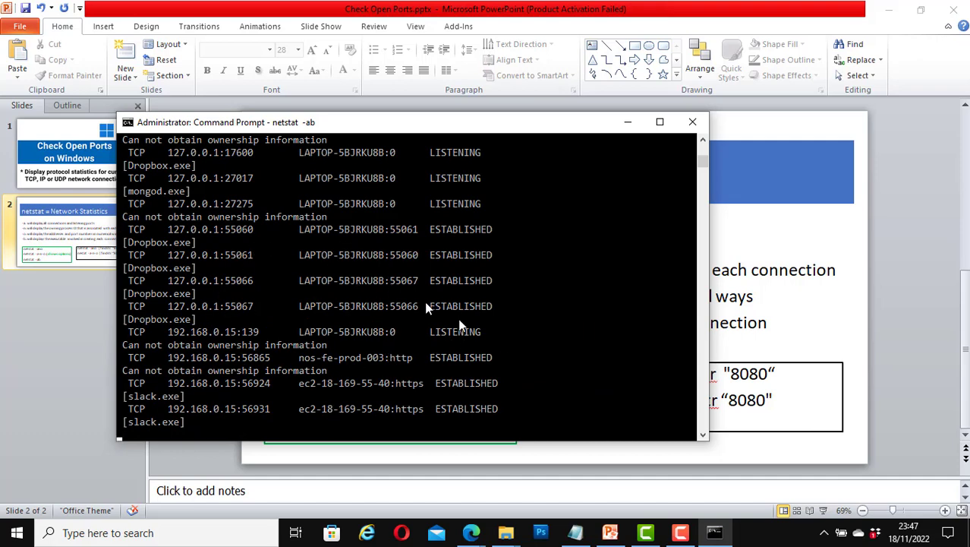
pyautogui.scroll(-3)
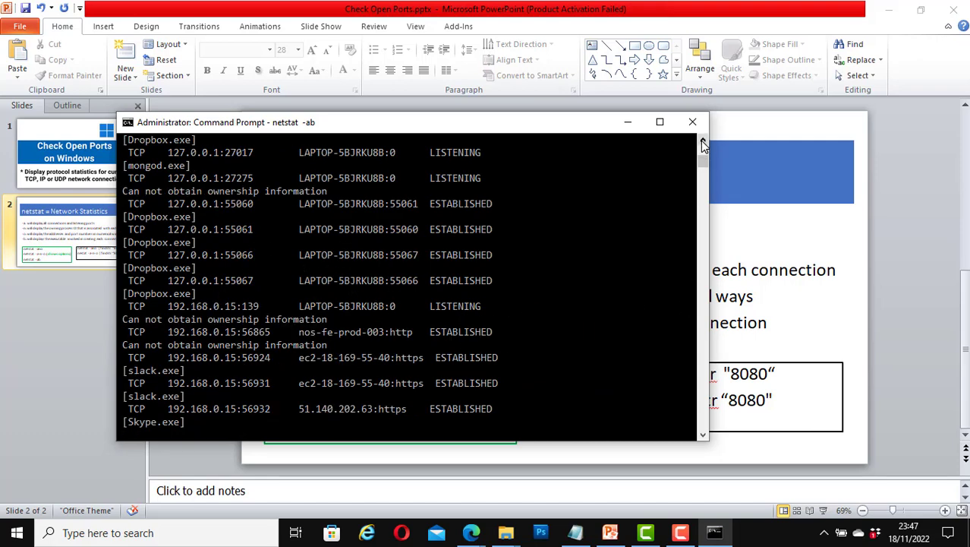
pyautogui.scroll(-3)
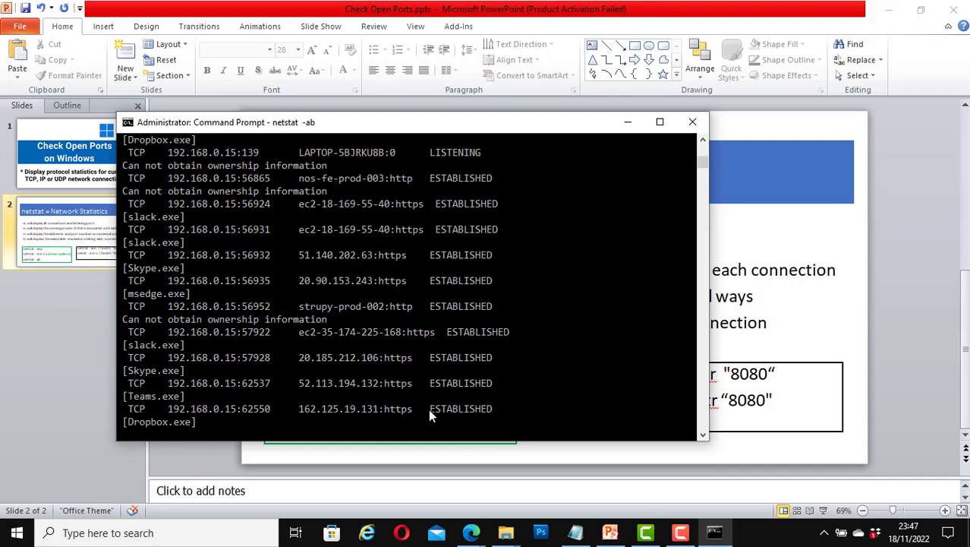
pyautogui.press('ctrl+c')
pyautogui.write('netstat -a-n-o')
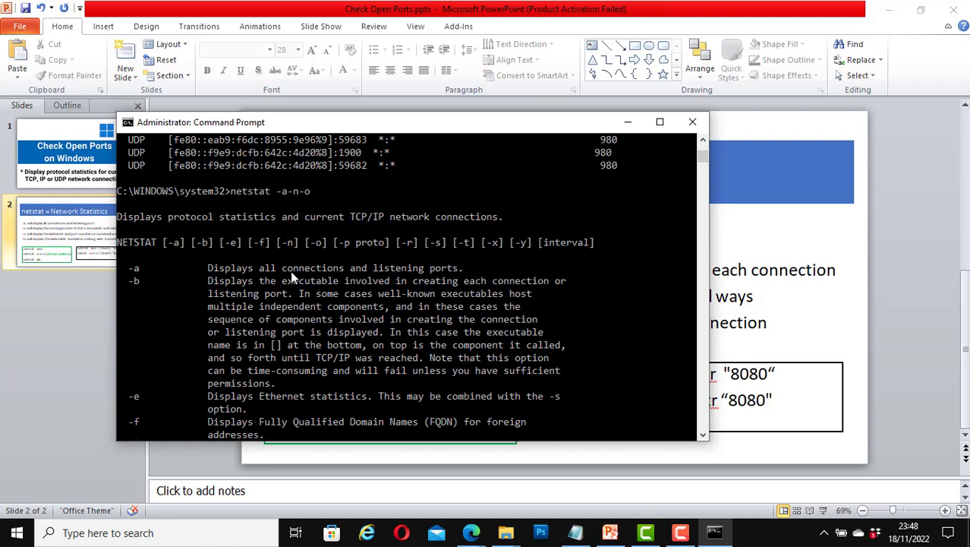
pyautogui.moveTo(245, 210)
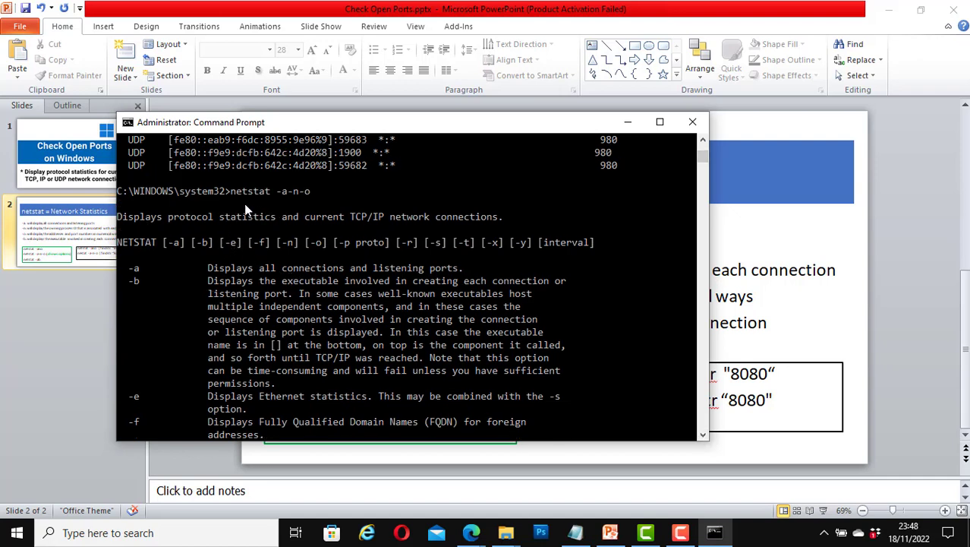
pyautogui.moveTo(264, 205)
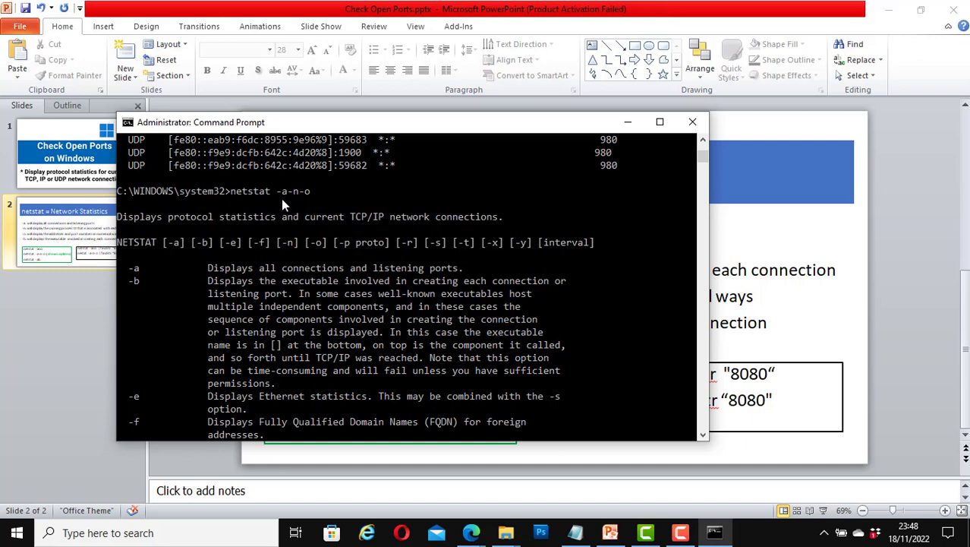
pyautogui.moveTo(307, 201)
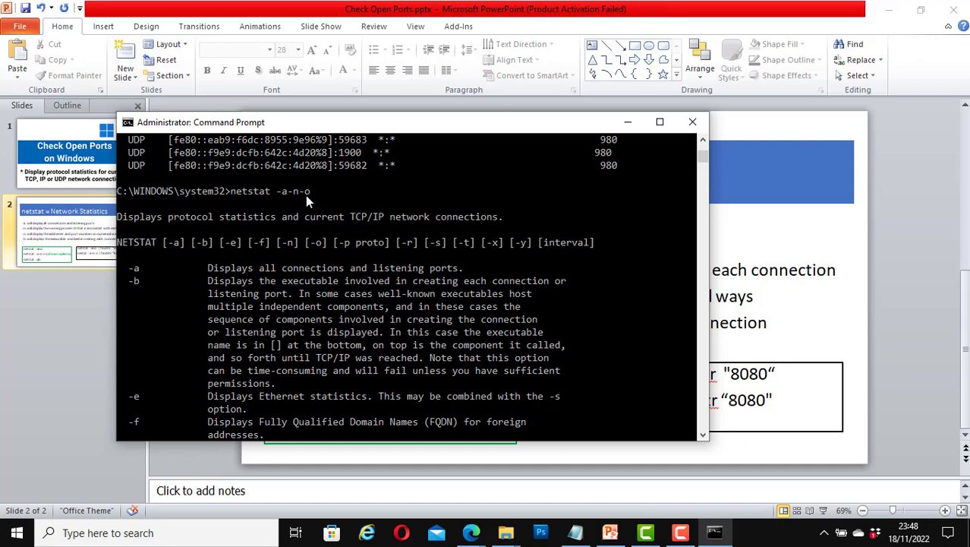
pyautogui.moveTo(148, 288)
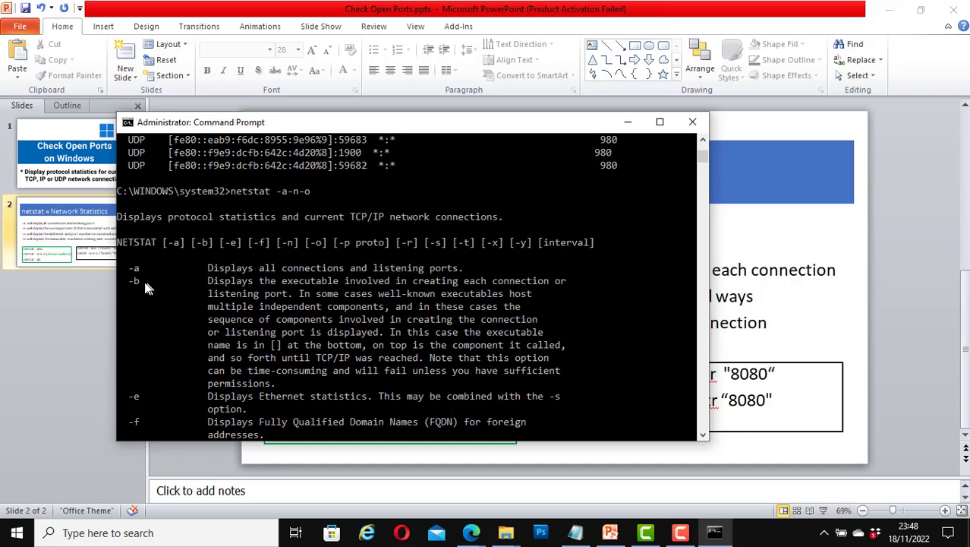
pyautogui.moveTo(299, 389)
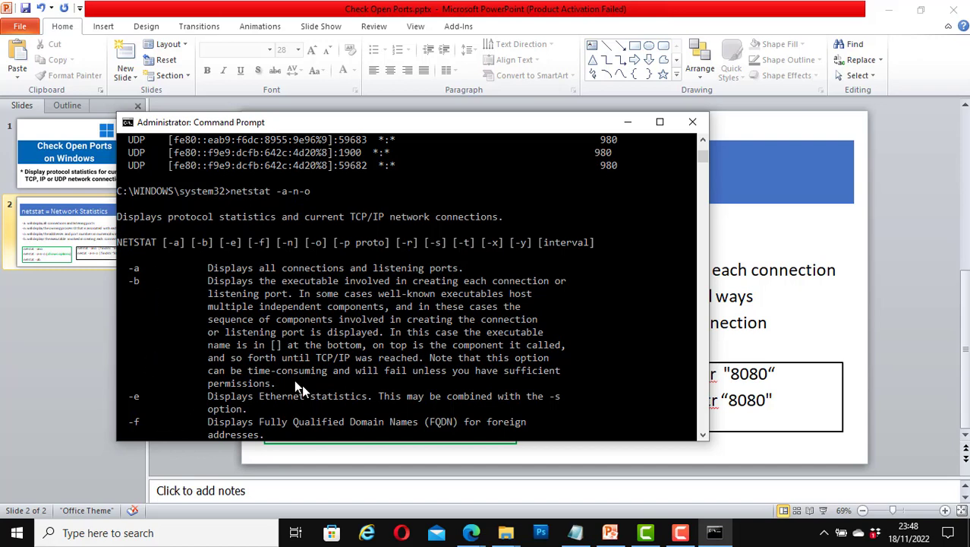
pyautogui.moveTo(294, 338)
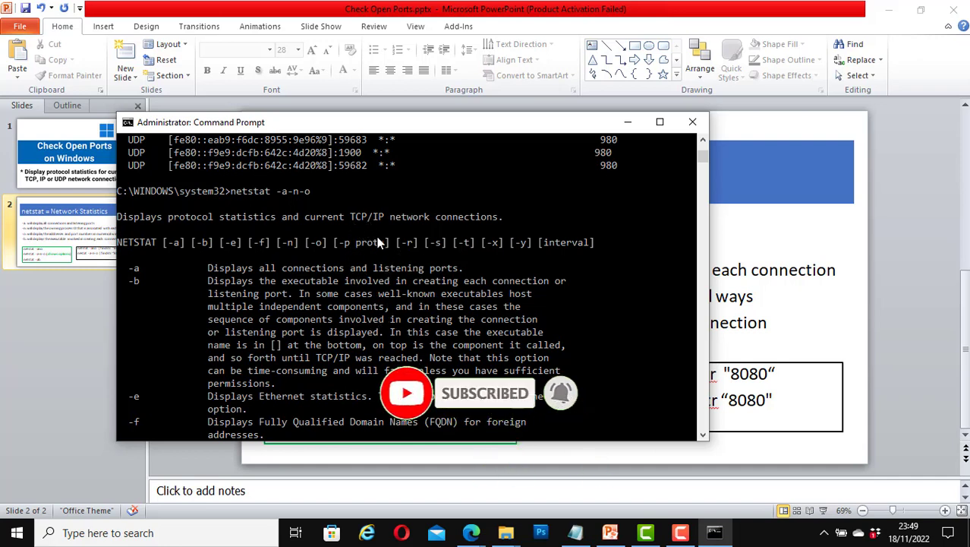
pyautogui.moveTo(366, 239)
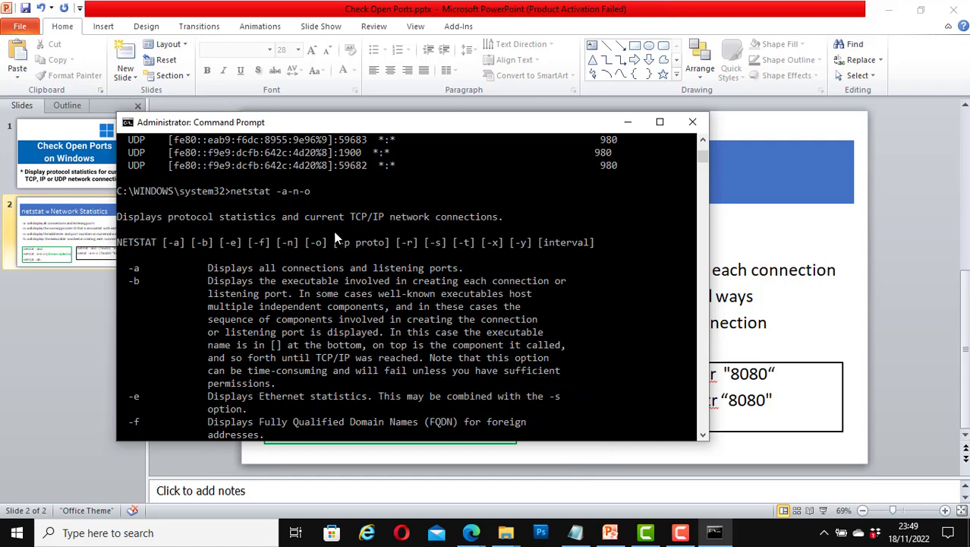
pyautogui.moveTo(357, 256)
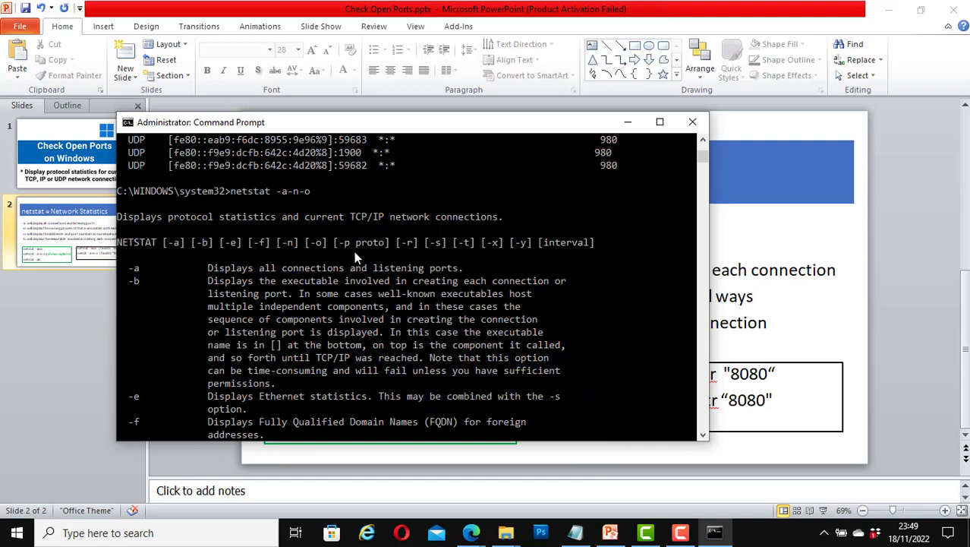